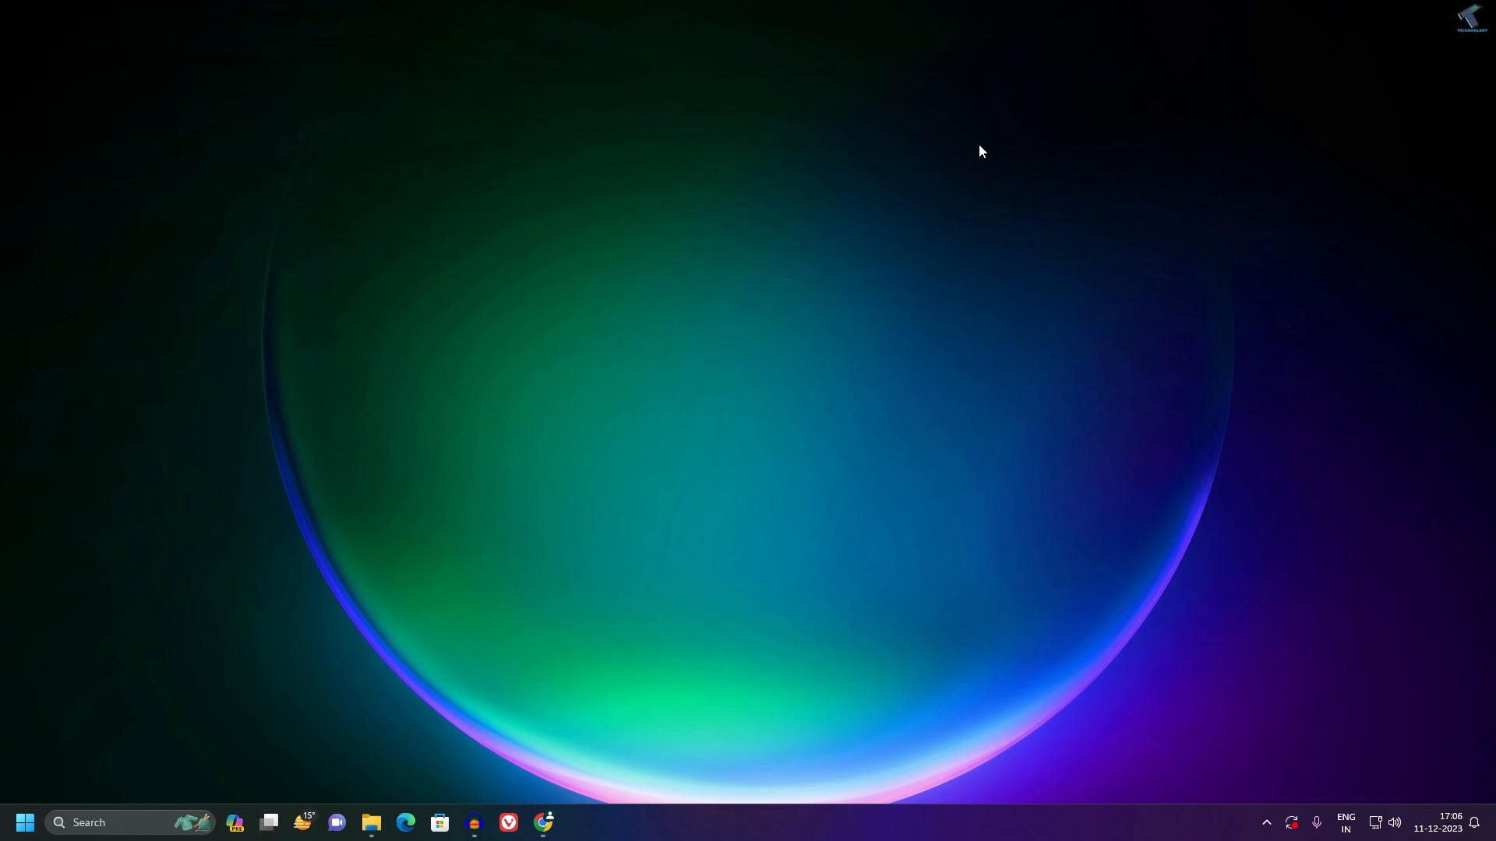
{"action": "mouse_move", "coordinate": [654, 639]}
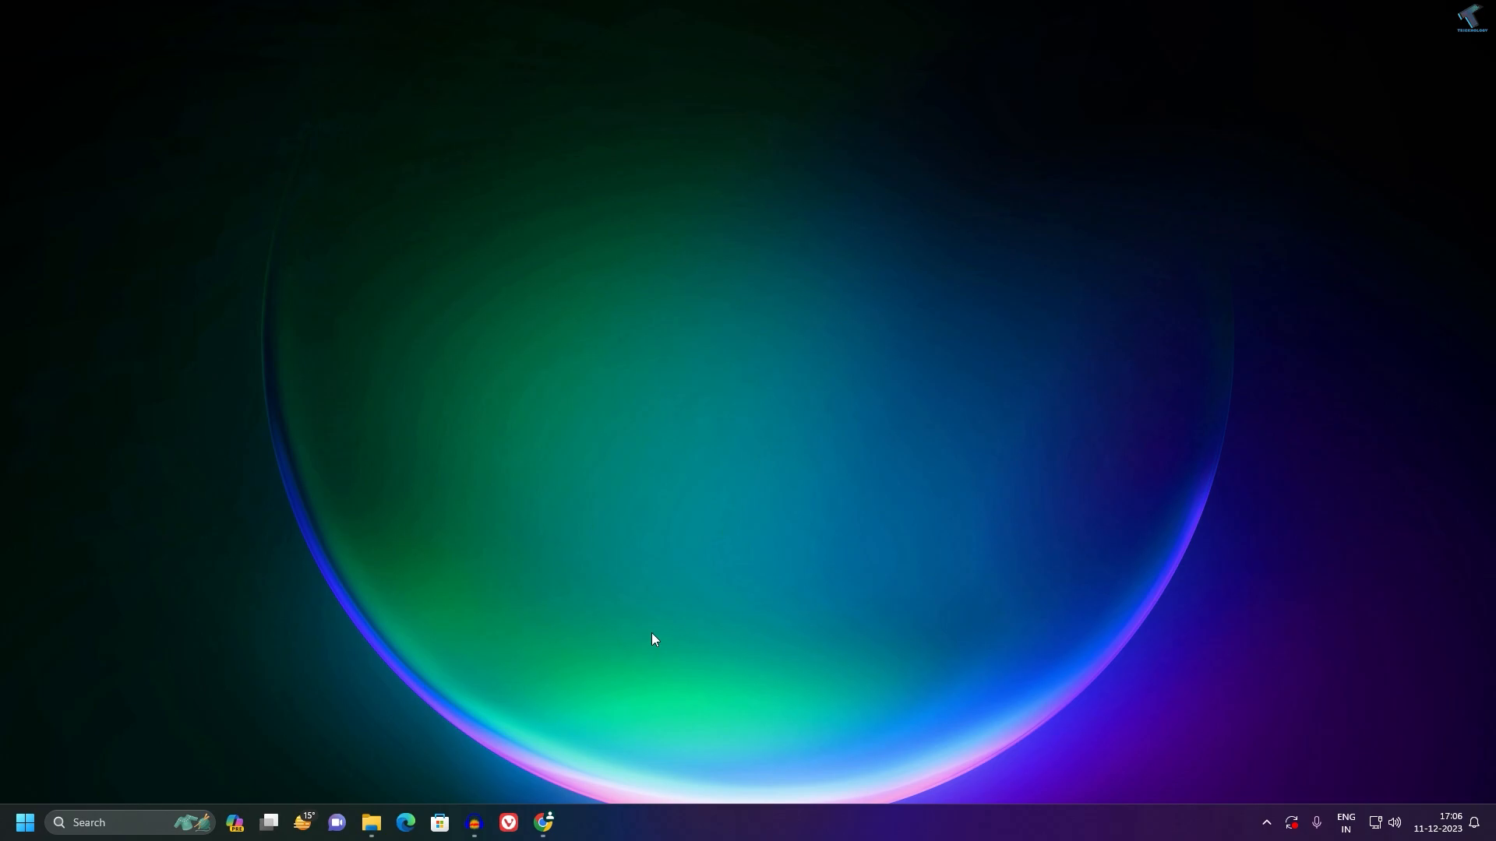
Search 'ffmpeg' in Chrome and reach ffmpeg.org's download page showing Windows EXE builds
{"action": "left_click", "coordinate": [544, 823]}
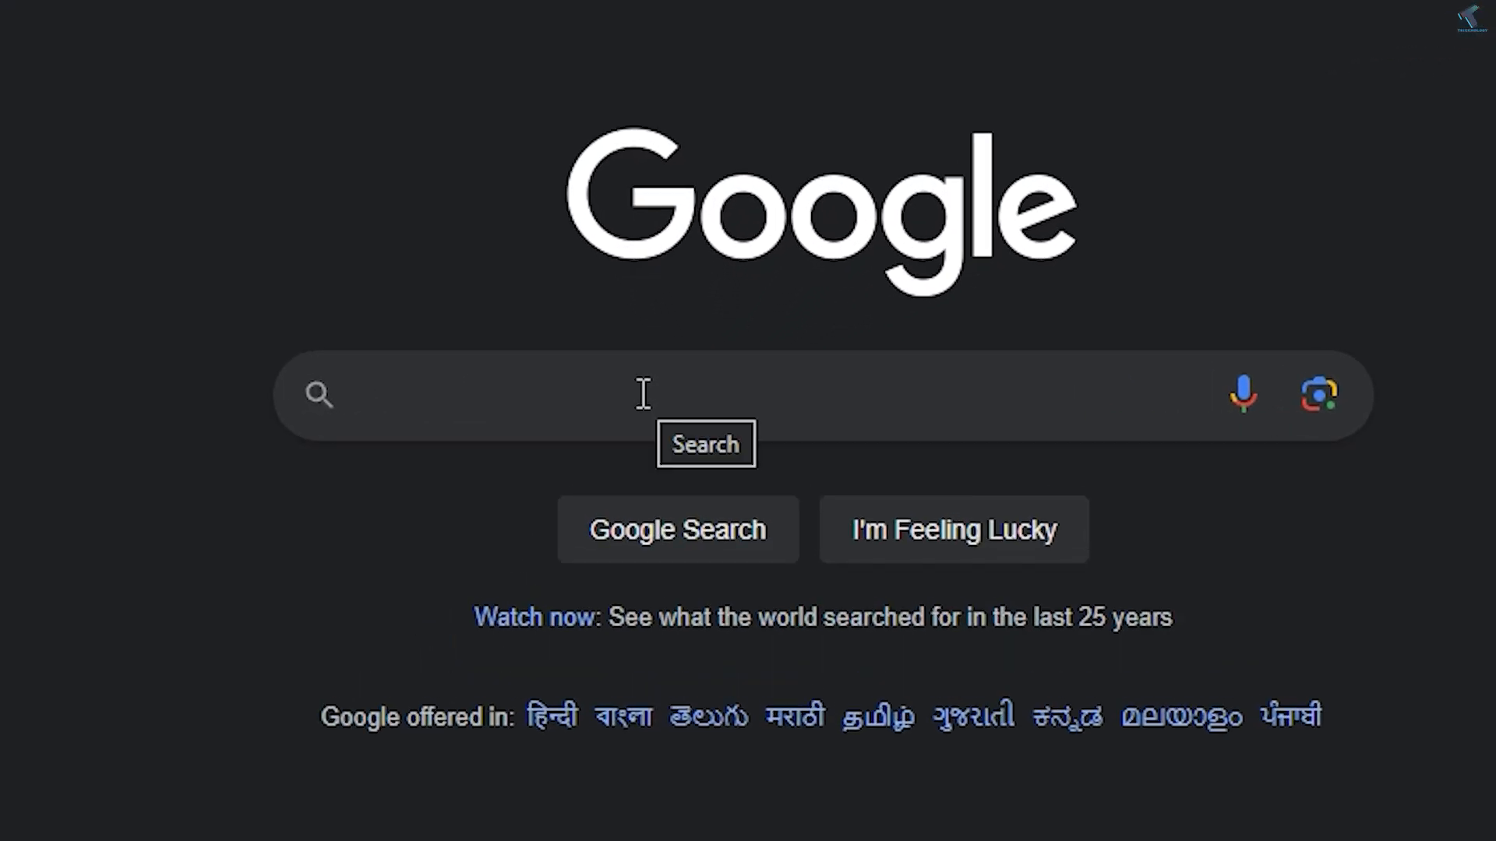
{"action": "type", "text": "ffmpeg"}
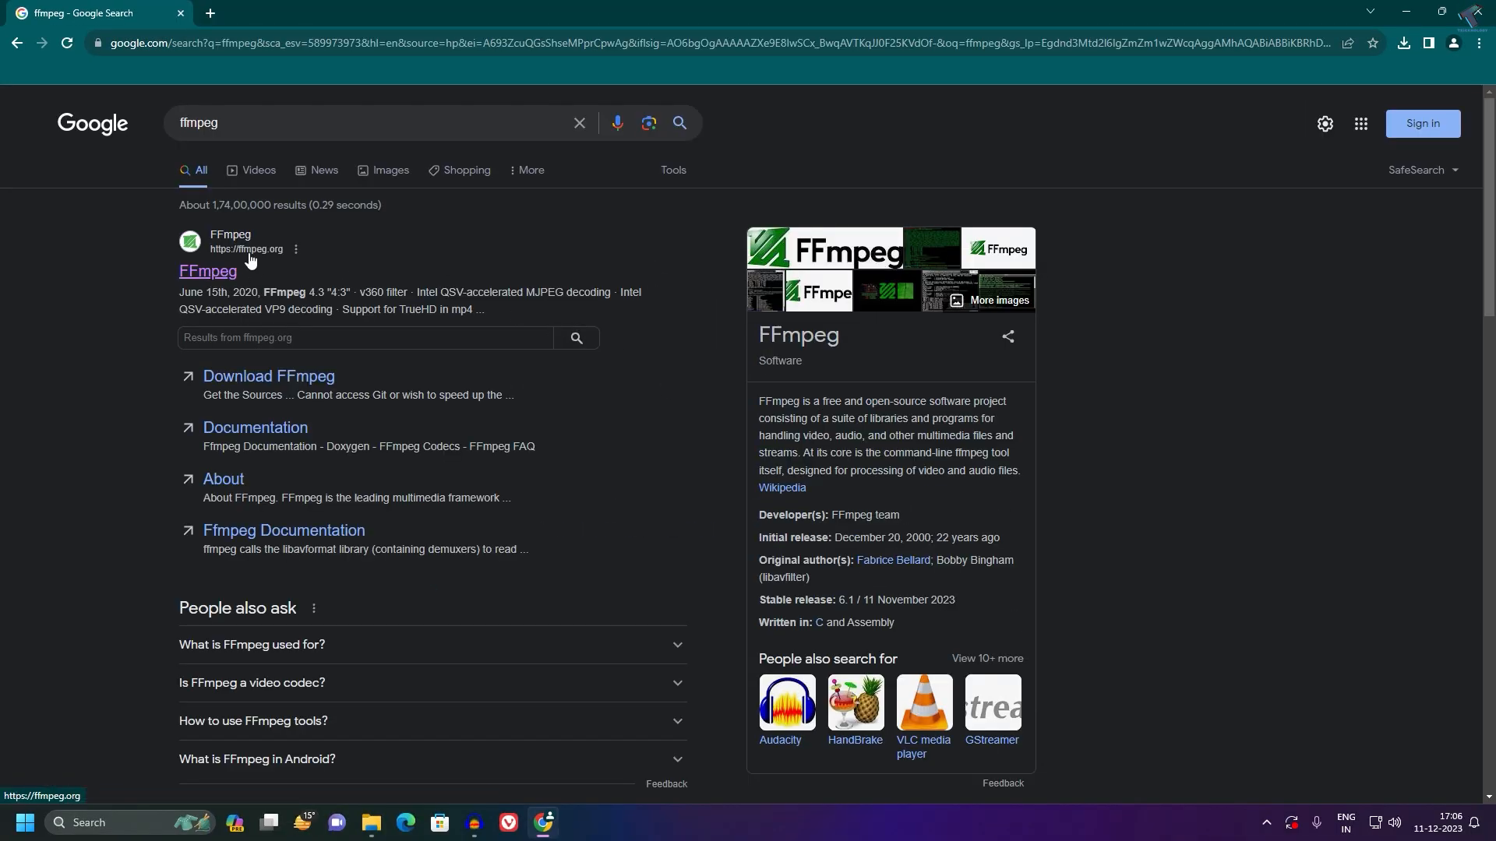
{"action": "left_click", "coordinate": [207, 271]}
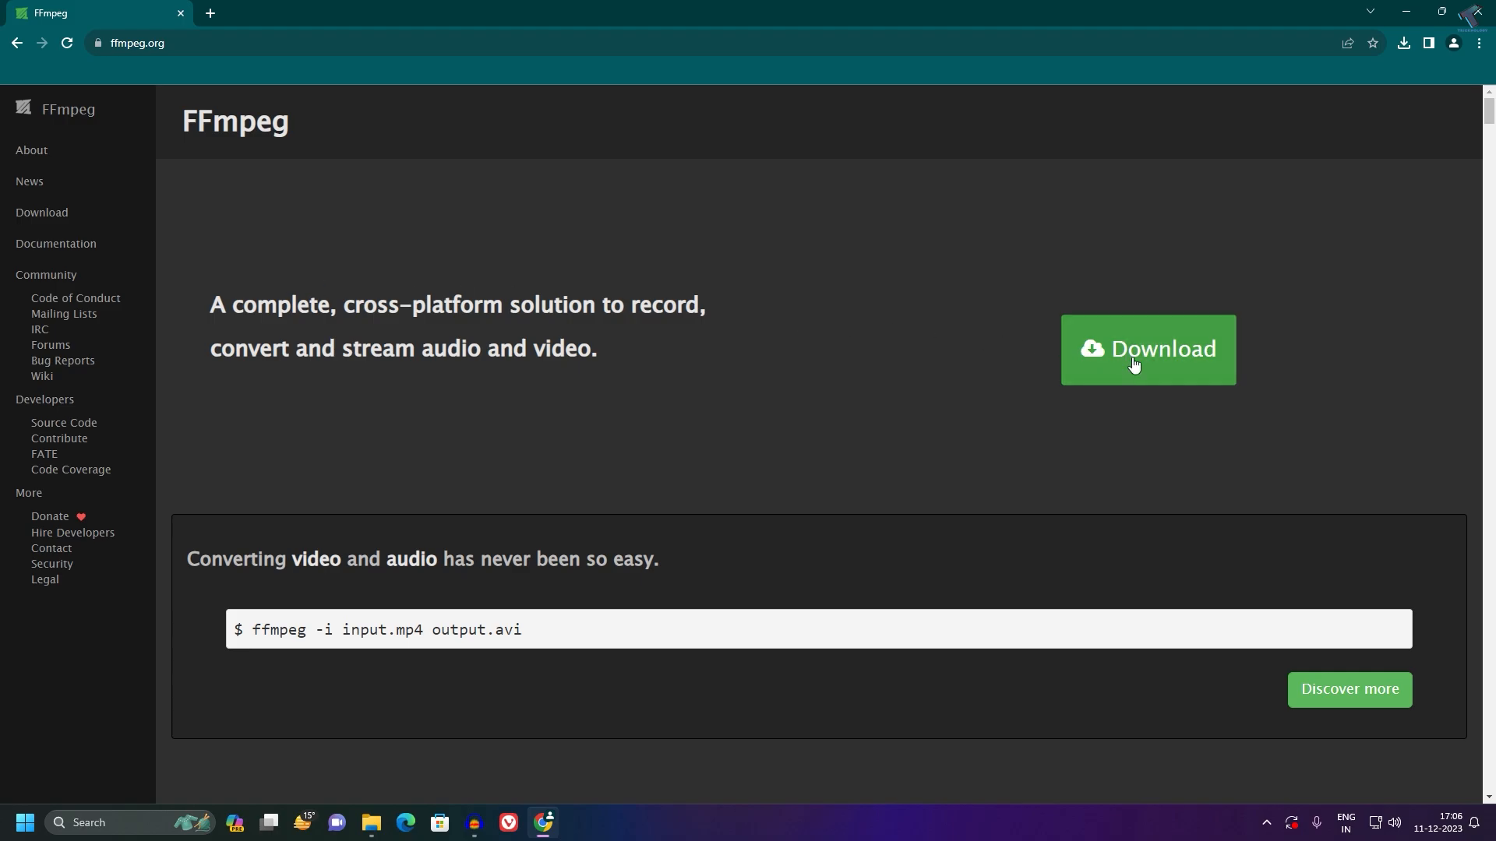
{"action": "left_click", "coordinate": [1147, 349]}
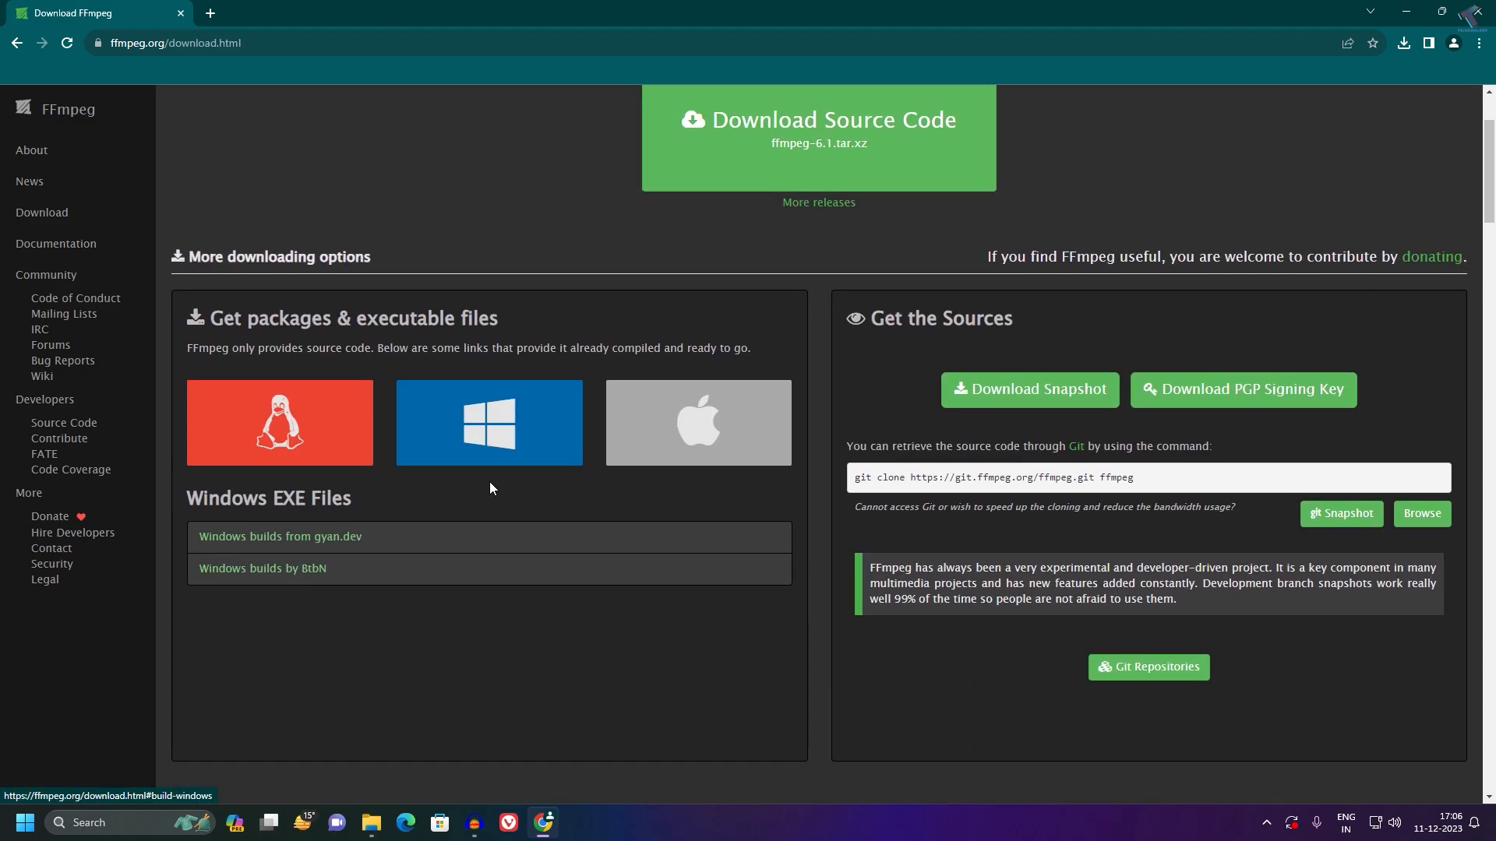
{"action": "scroll", "scroll_direction": "down", "scroll_amount": 3}
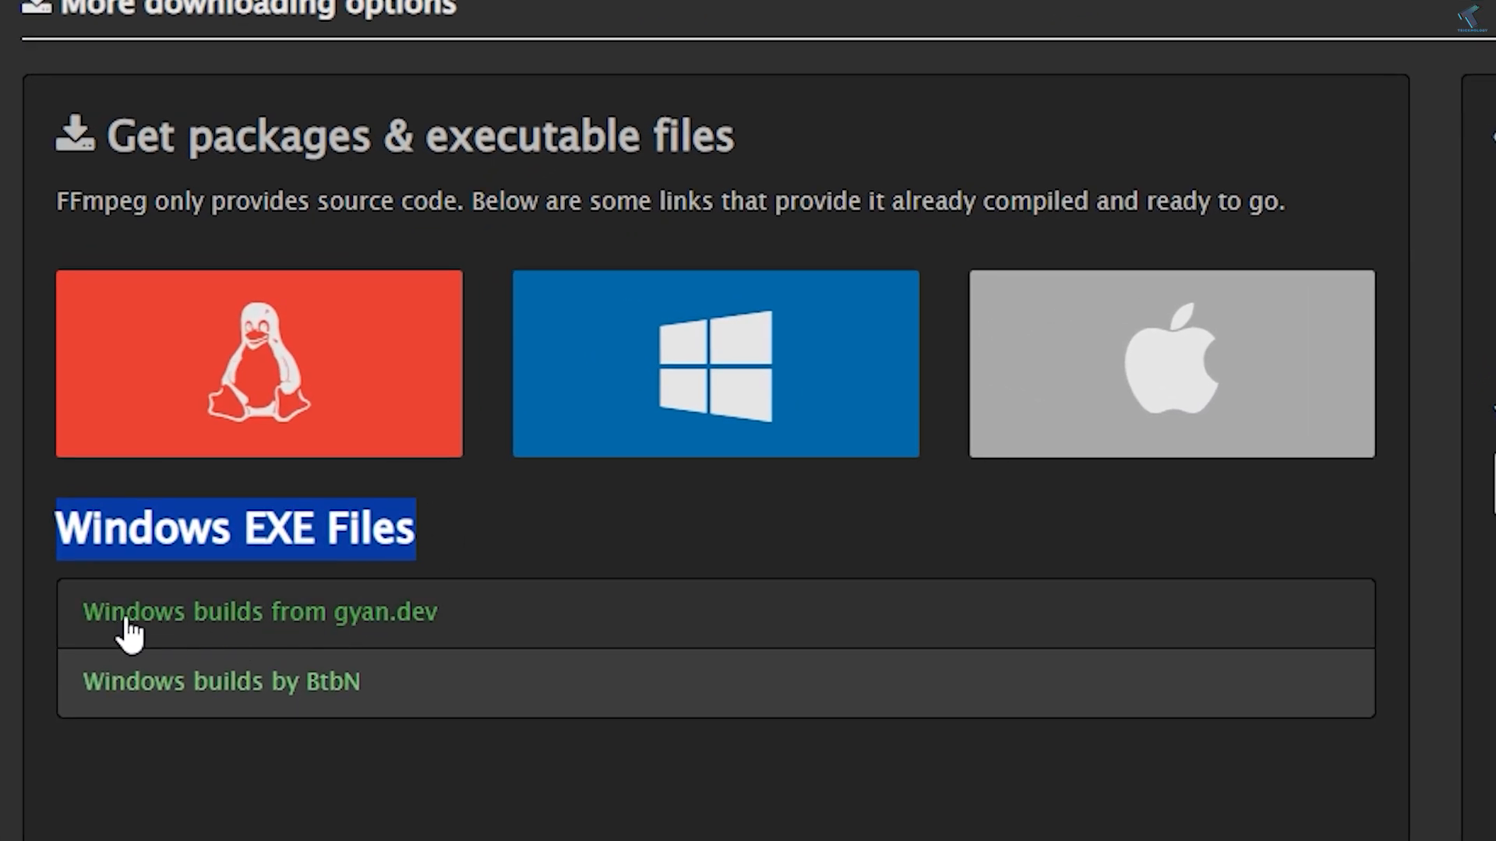
{"action": "mouse_move", "coordinate": [296, 634]}
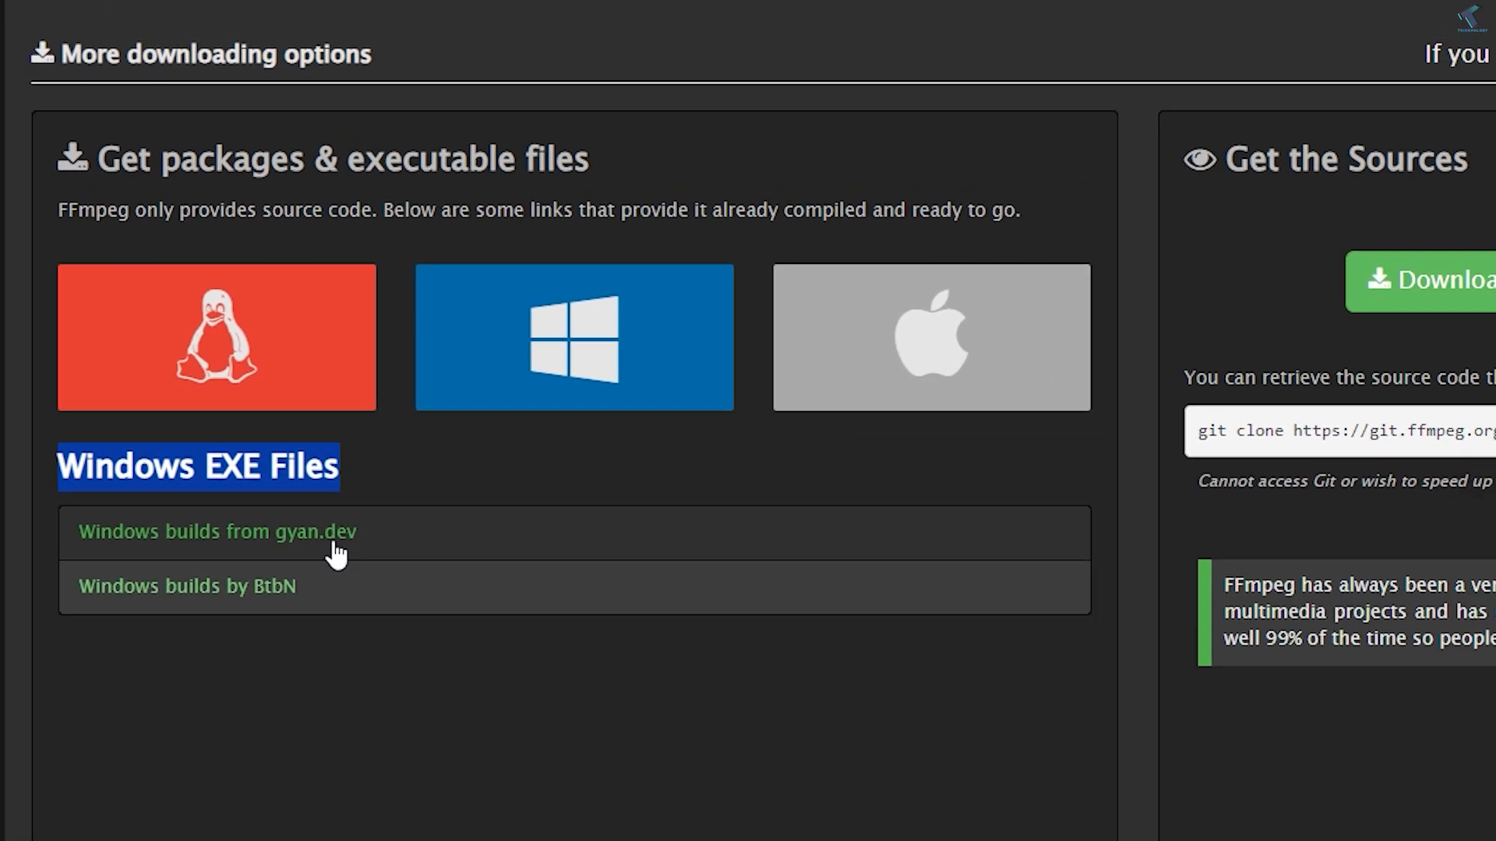
Download ffmpeg-git-full.7z from the gyan.dev builds page and show it in its folder
{"action": "left_click", "coordinate": [213, 532]}
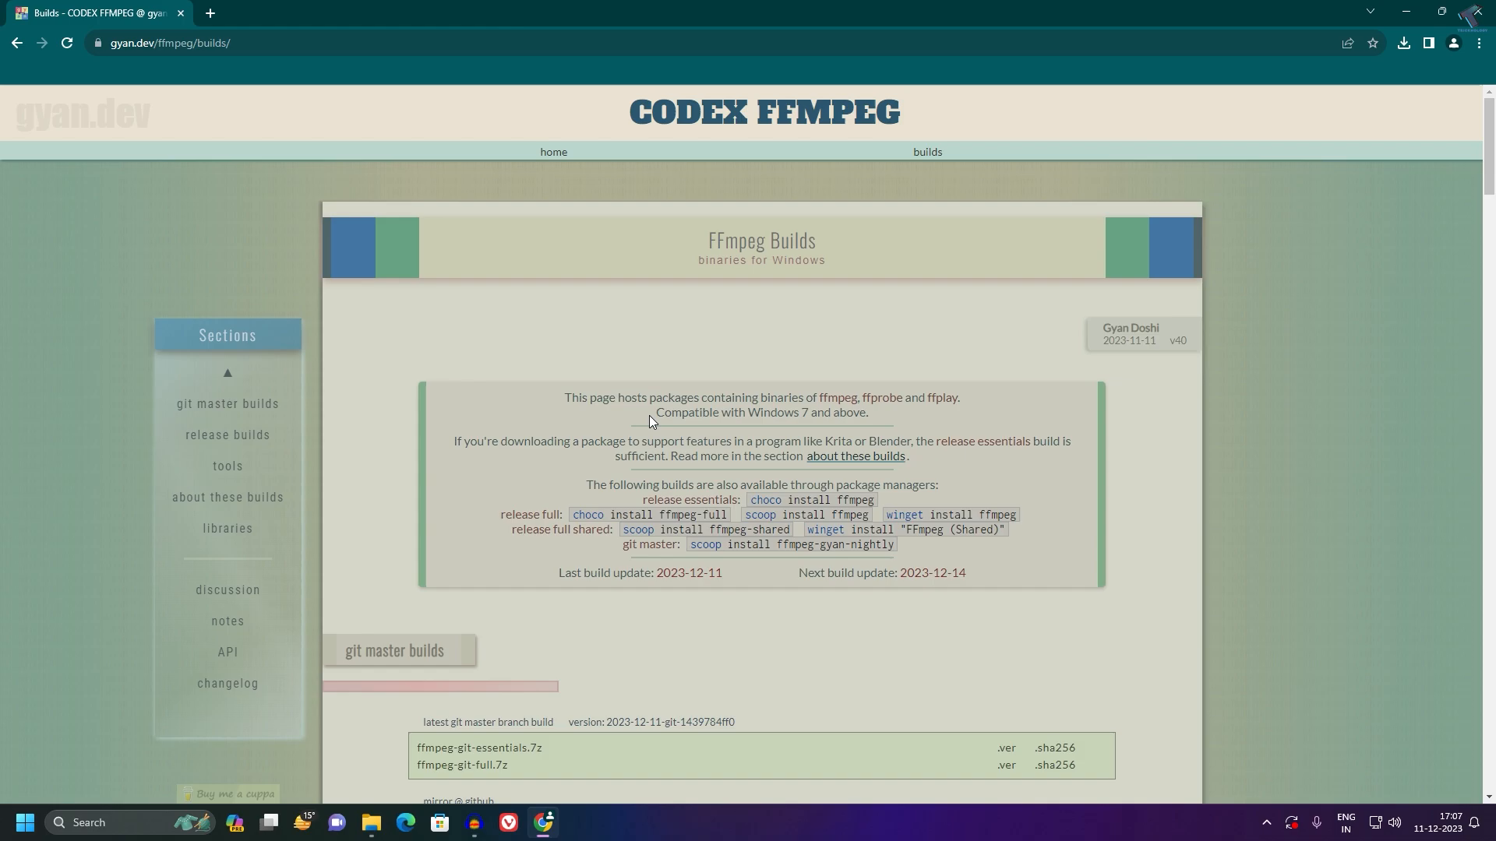
{"action": "scroll", "scroll_direction": "down", "scroll_amount": 3}
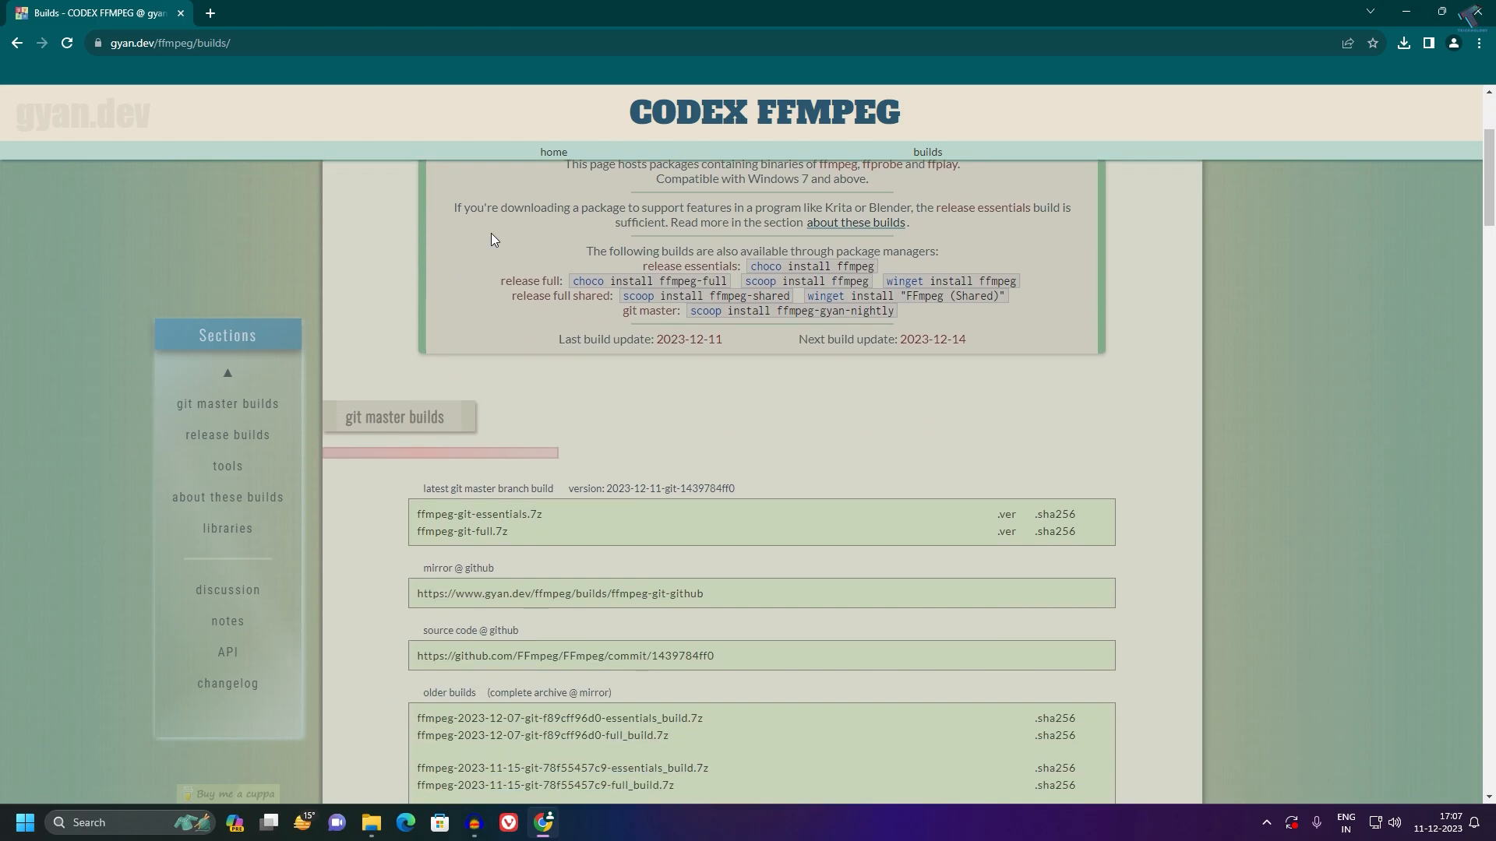
{"action": "scroll", "scroll_direction": "down", "scroll_amount": 3}
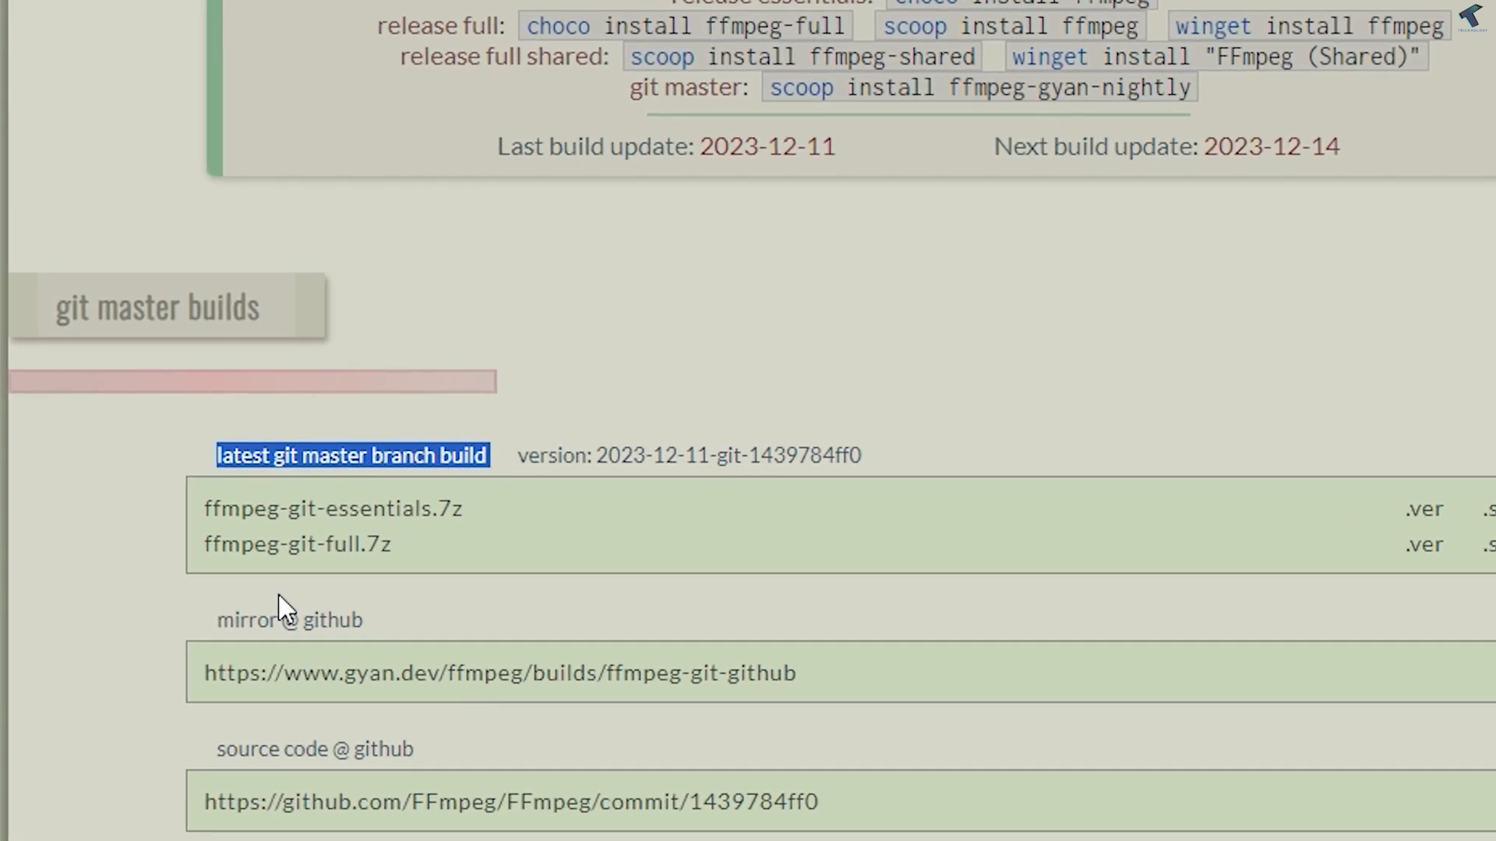
{"action": "mouse_move", "coordinate": [261, 557]}
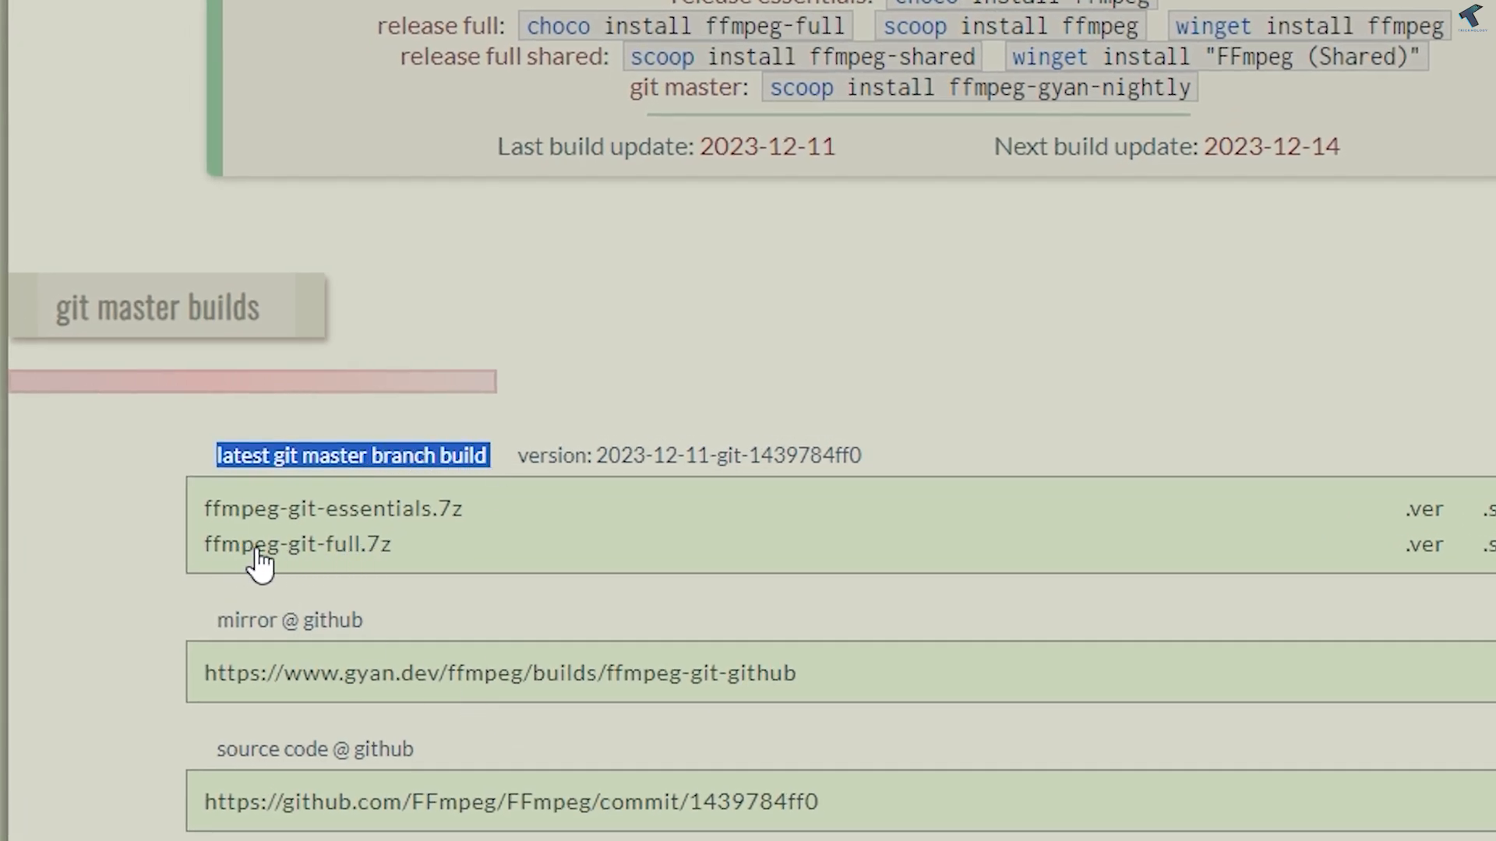
{"action": "mouse_move", "coordinate": [377, 562]}
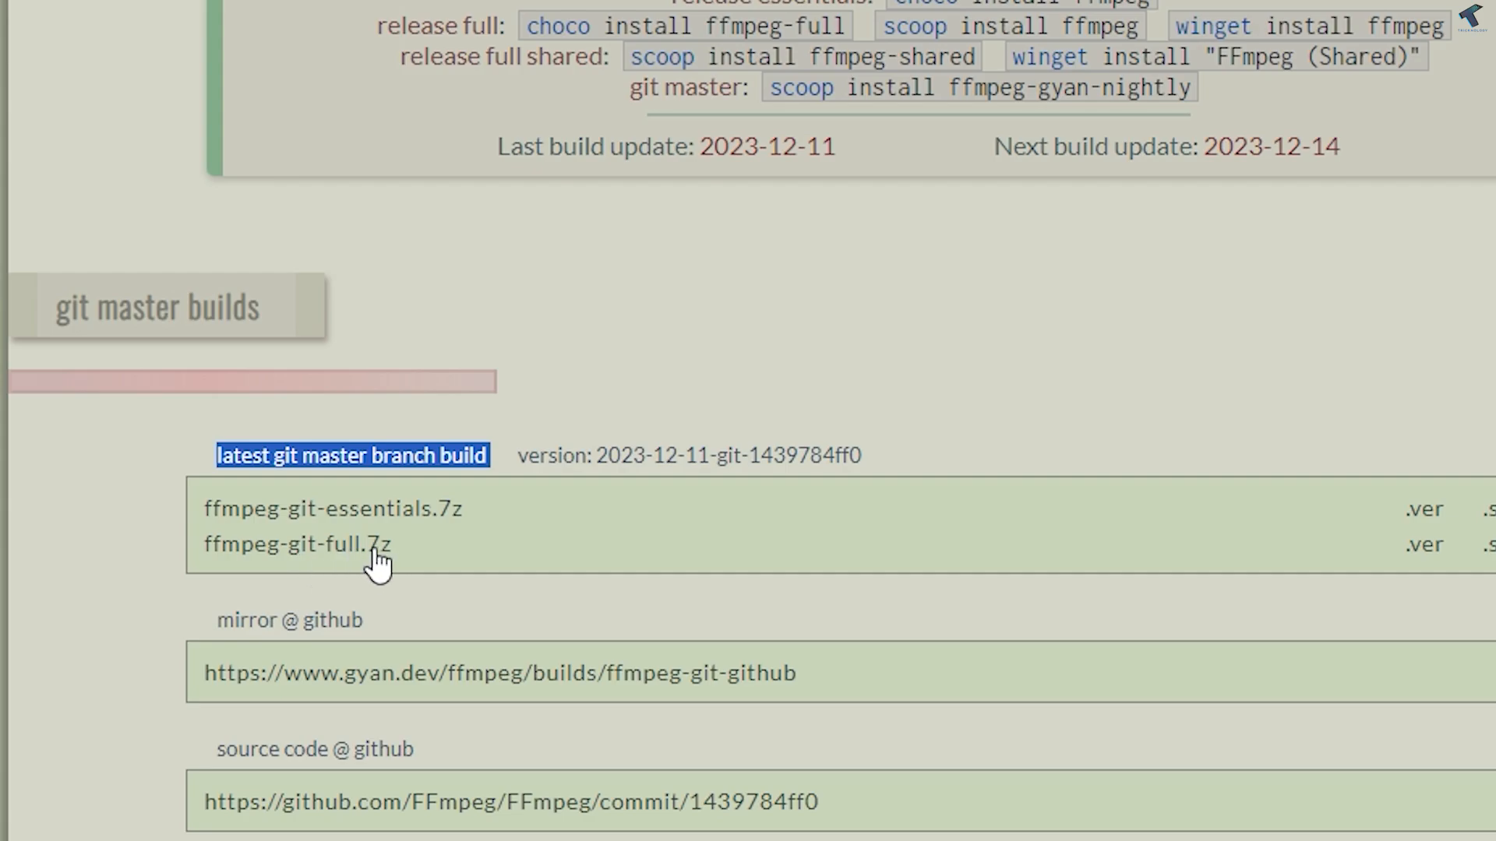
{"action": "mouse_move", "coordinate": [360, 563]}
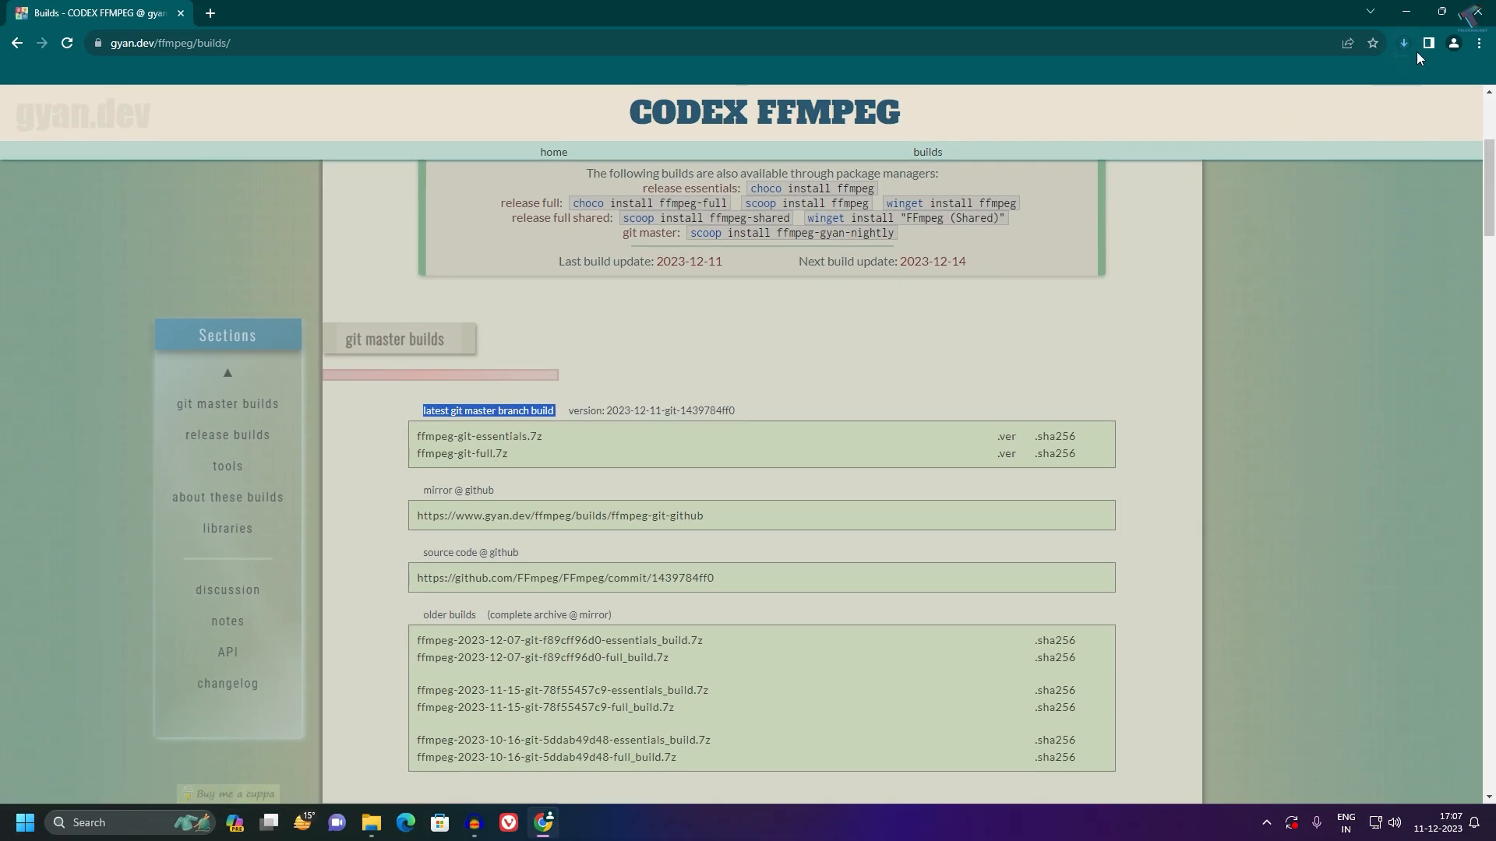
{"action": "left_click", "coordinate": [1404, 44]}
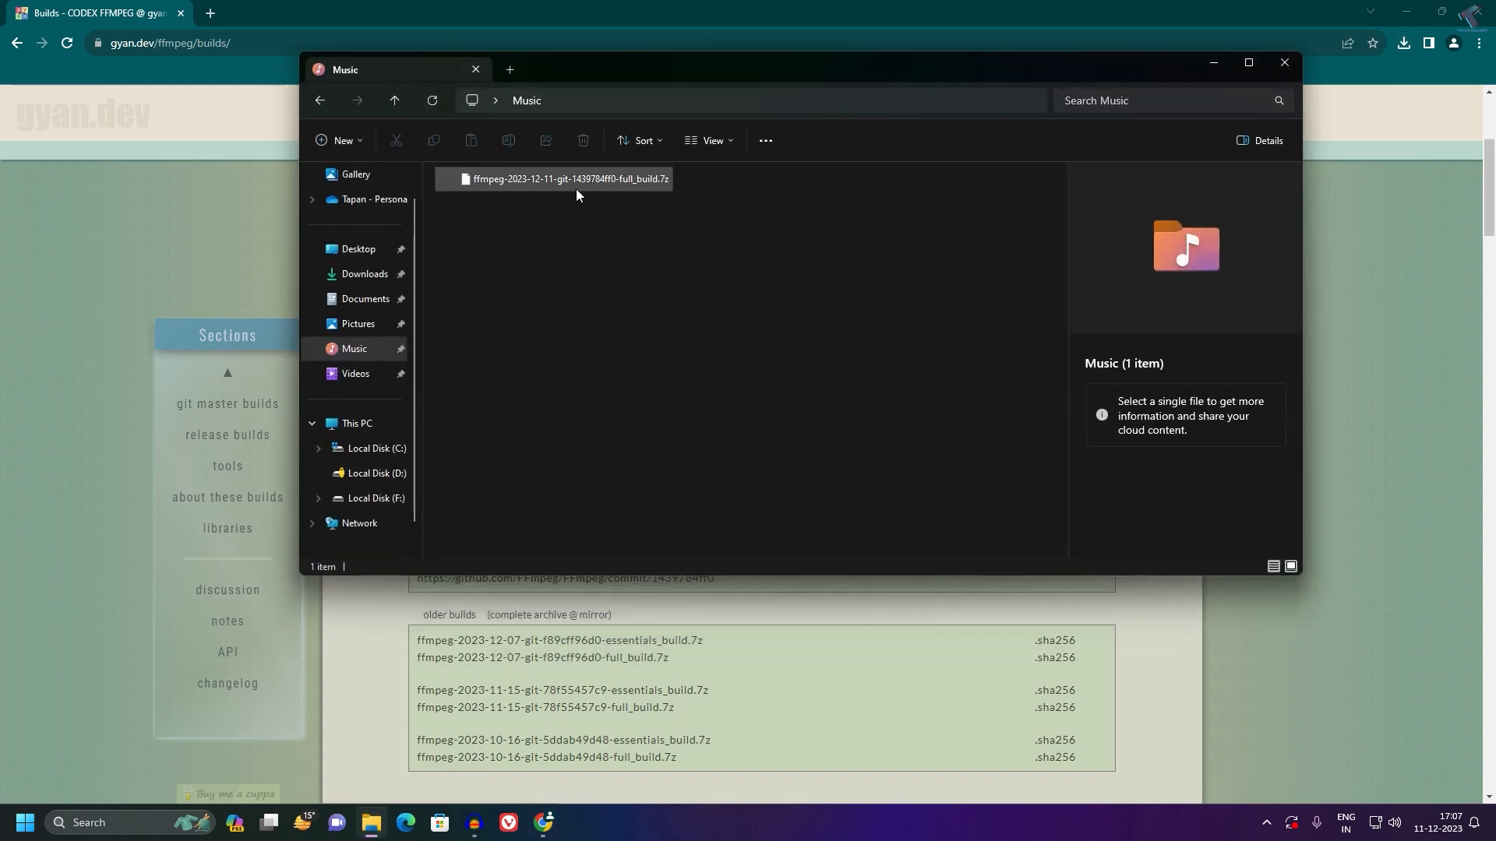
Extract the downloaded .7z archive with Extract All into its own folder in Music
{"action": "left_click", "coordinate": [568, 179]}
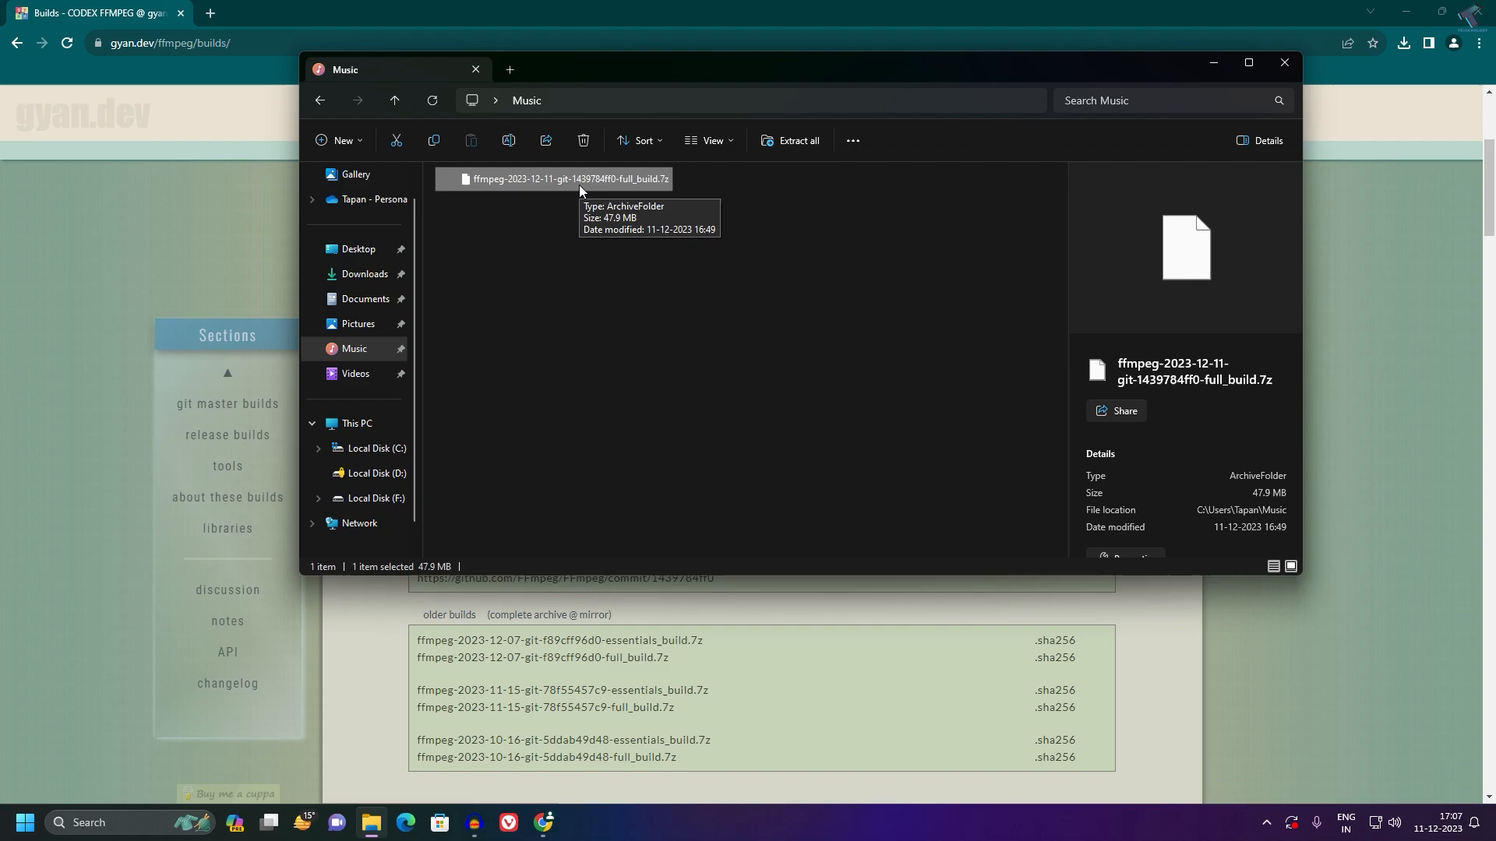
{"action": "right_click", "coordinate": [567, 180]}
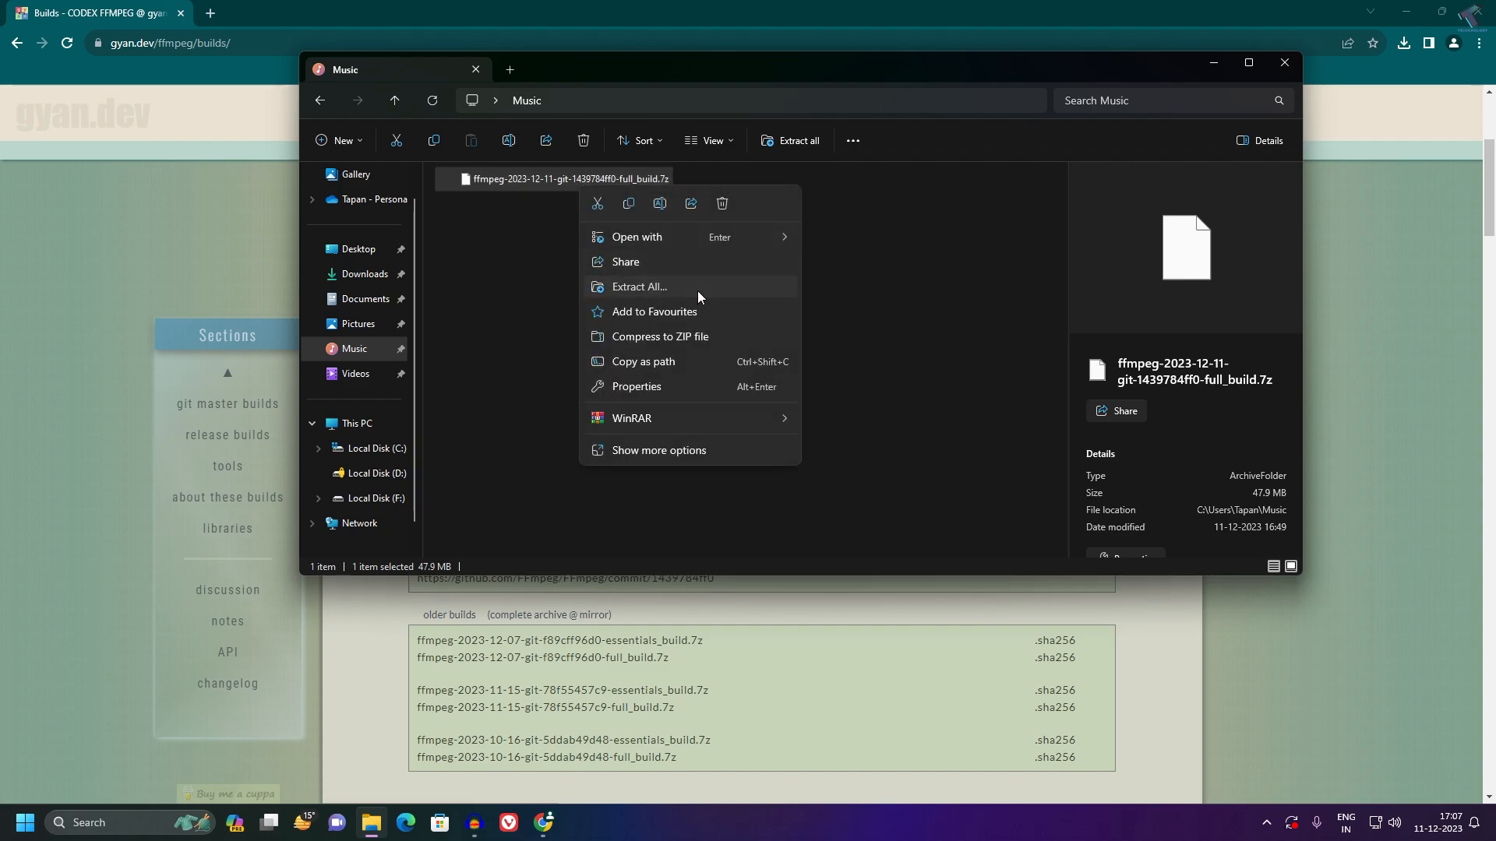
{"action": "left_click", "coordinate": [637, 287]}
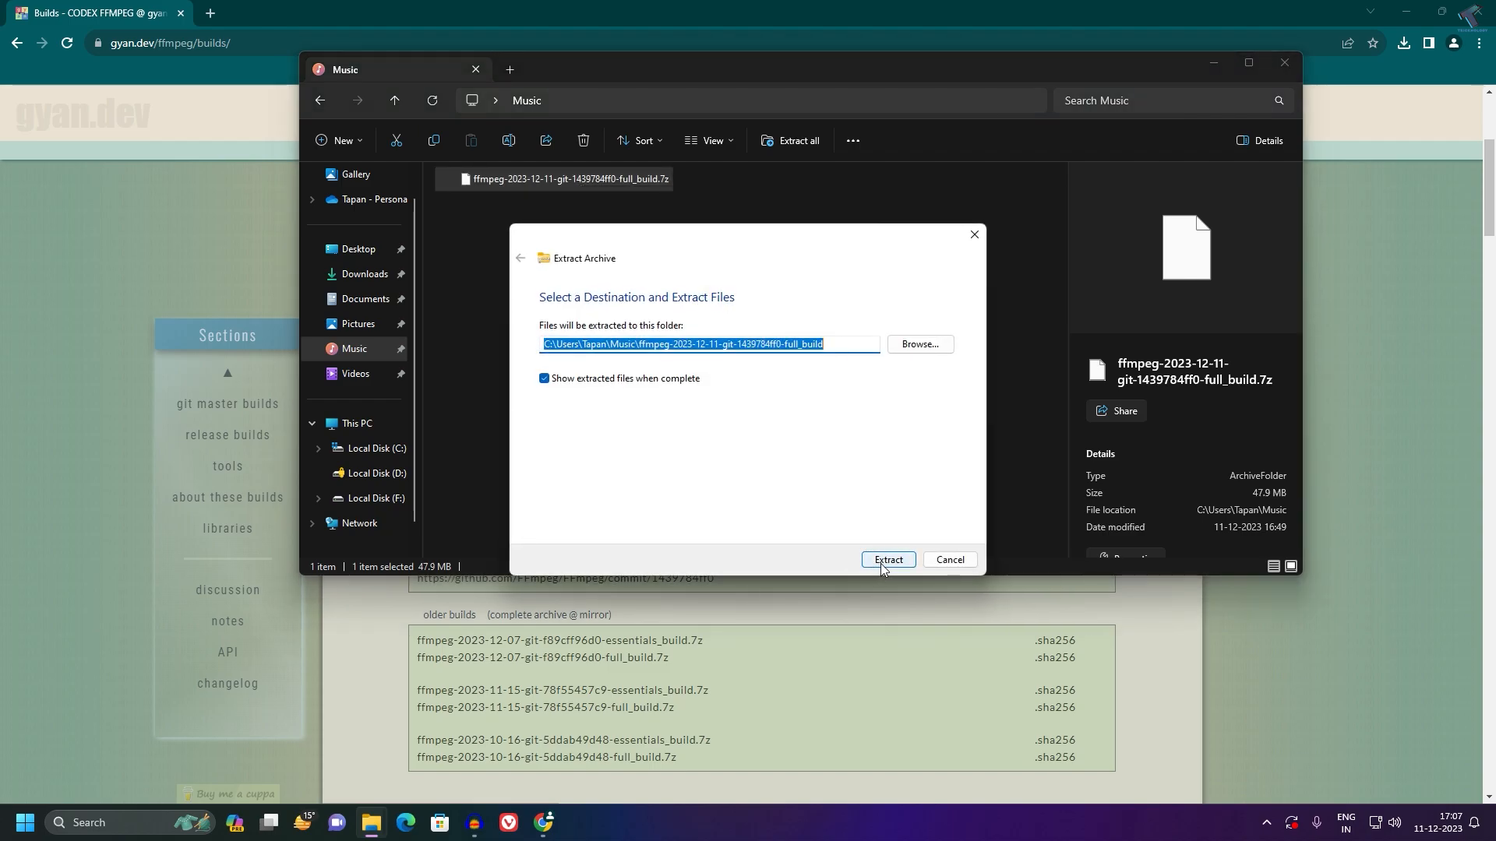
{"action": "left_click", "coordinate": [886, 560]}
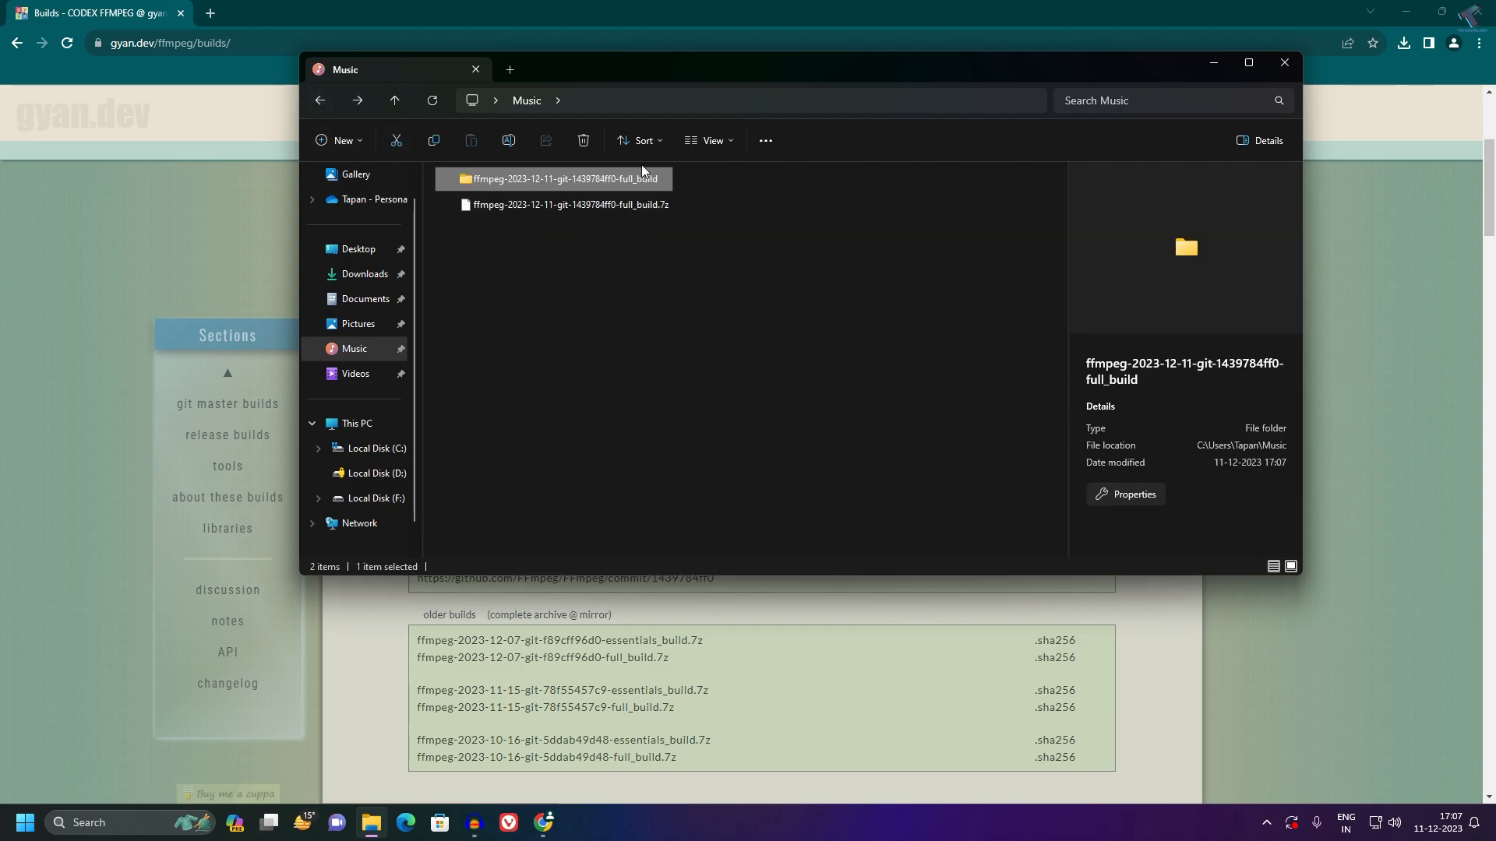
Rename the extracted folder to ffmpeg, move it to the C: root, and enter its build folder
{"action": "left_click", "coordinate": [564, 177]}
{"action": "type", "text": "ffmpeg"}
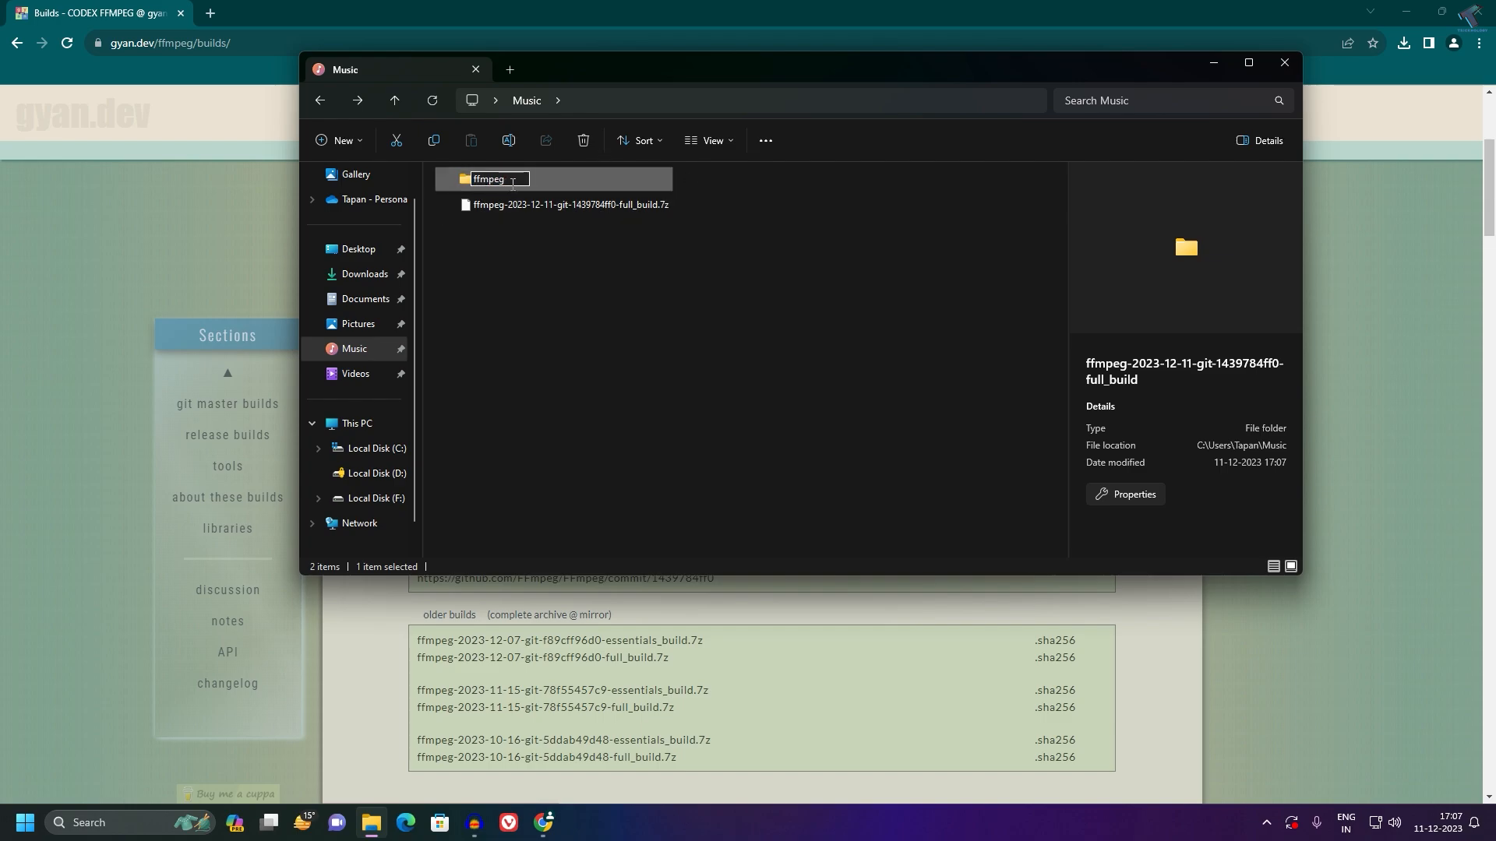
{"action": "right_click", "coordinate": [488, 179]}
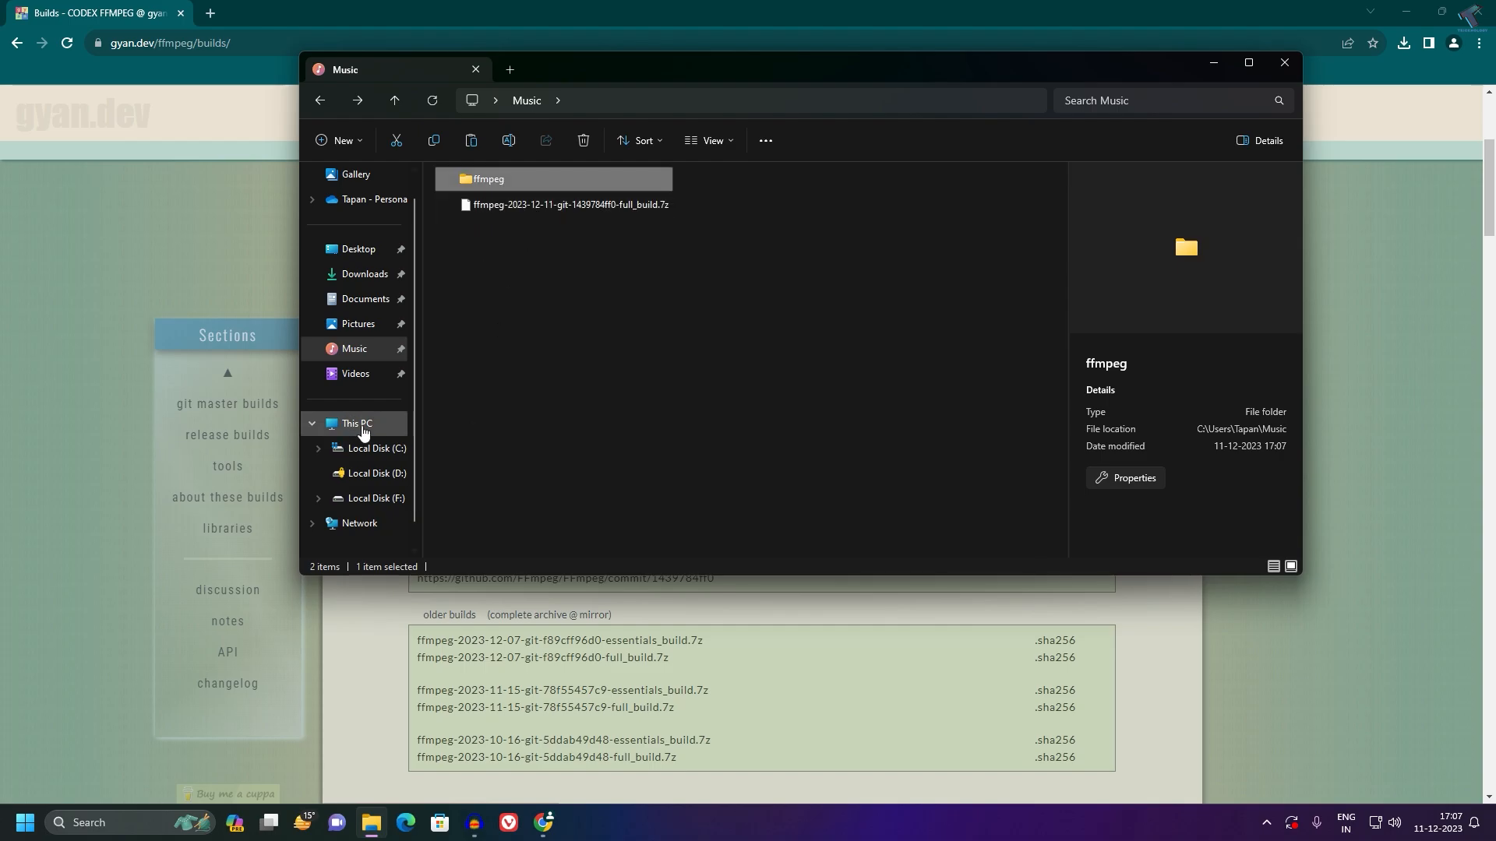
{"action": "left_click", "coordinate": [357, 424]}
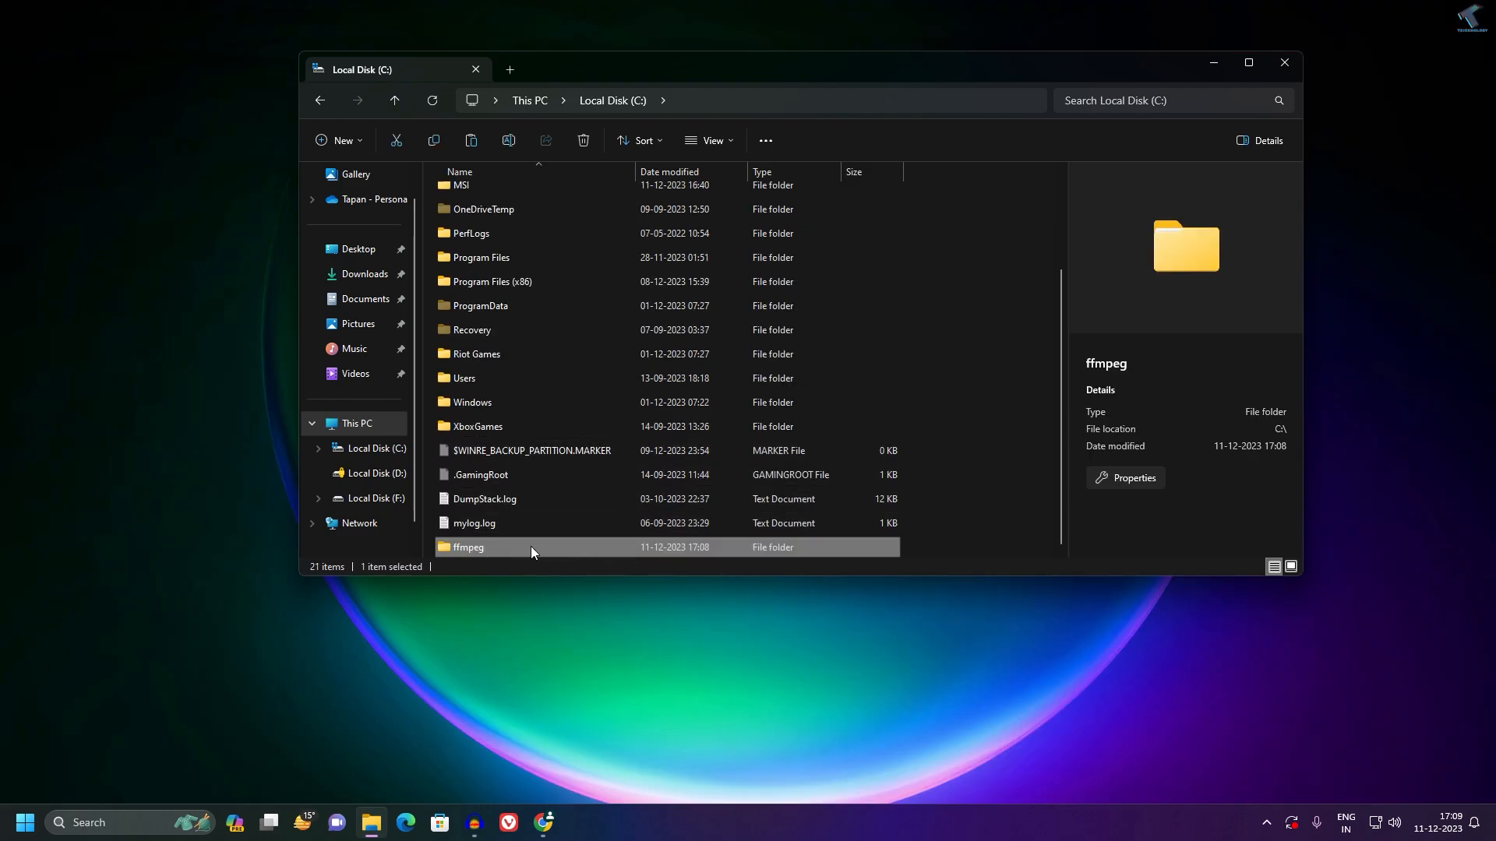
{"action": "double_click", "coordinate": [469, 547]}
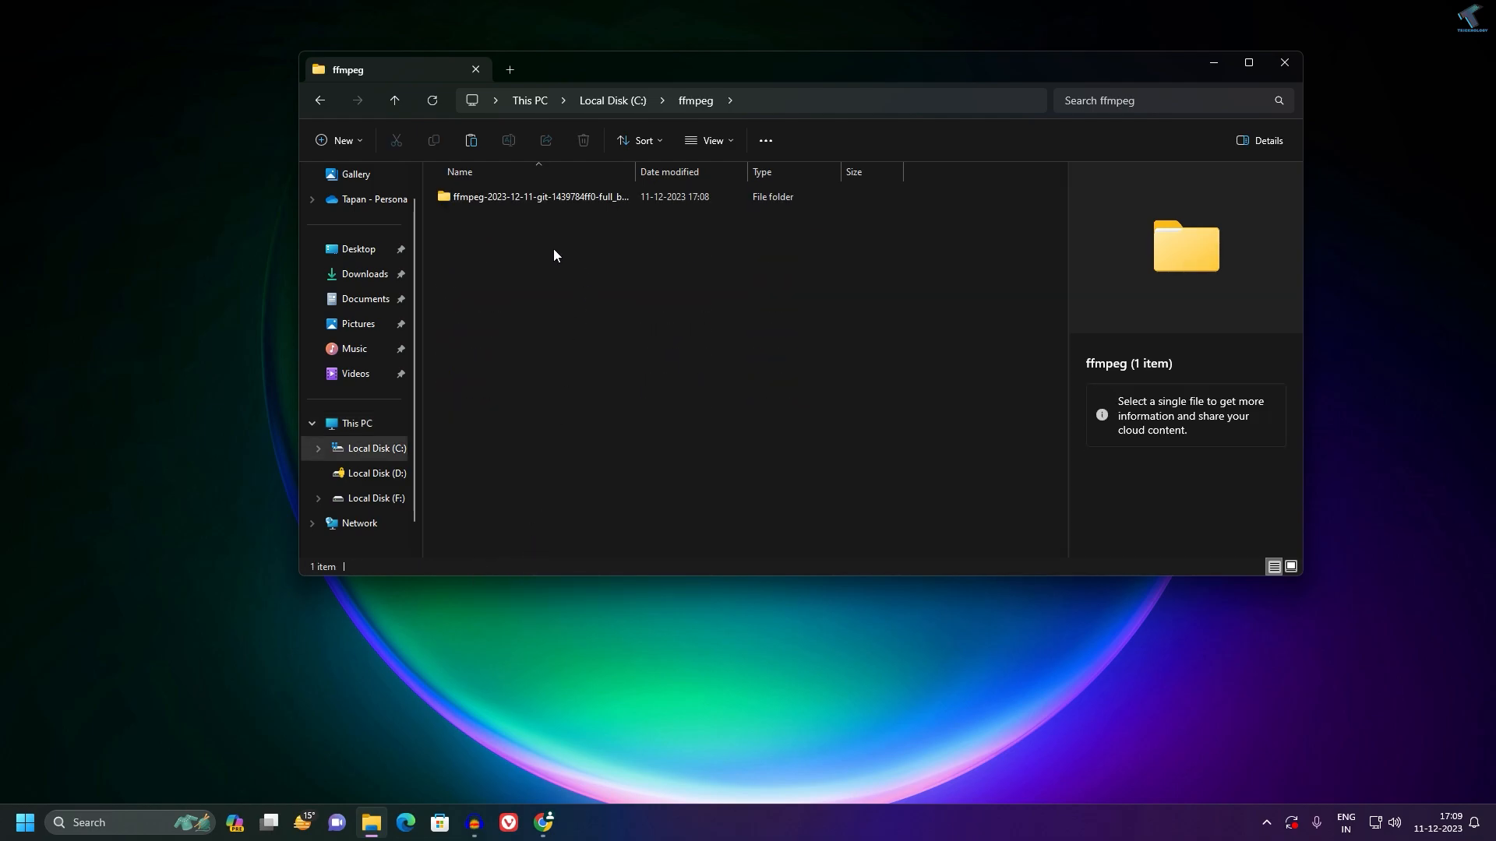
{"action": "double_click", "coordinate": [539, 196]}
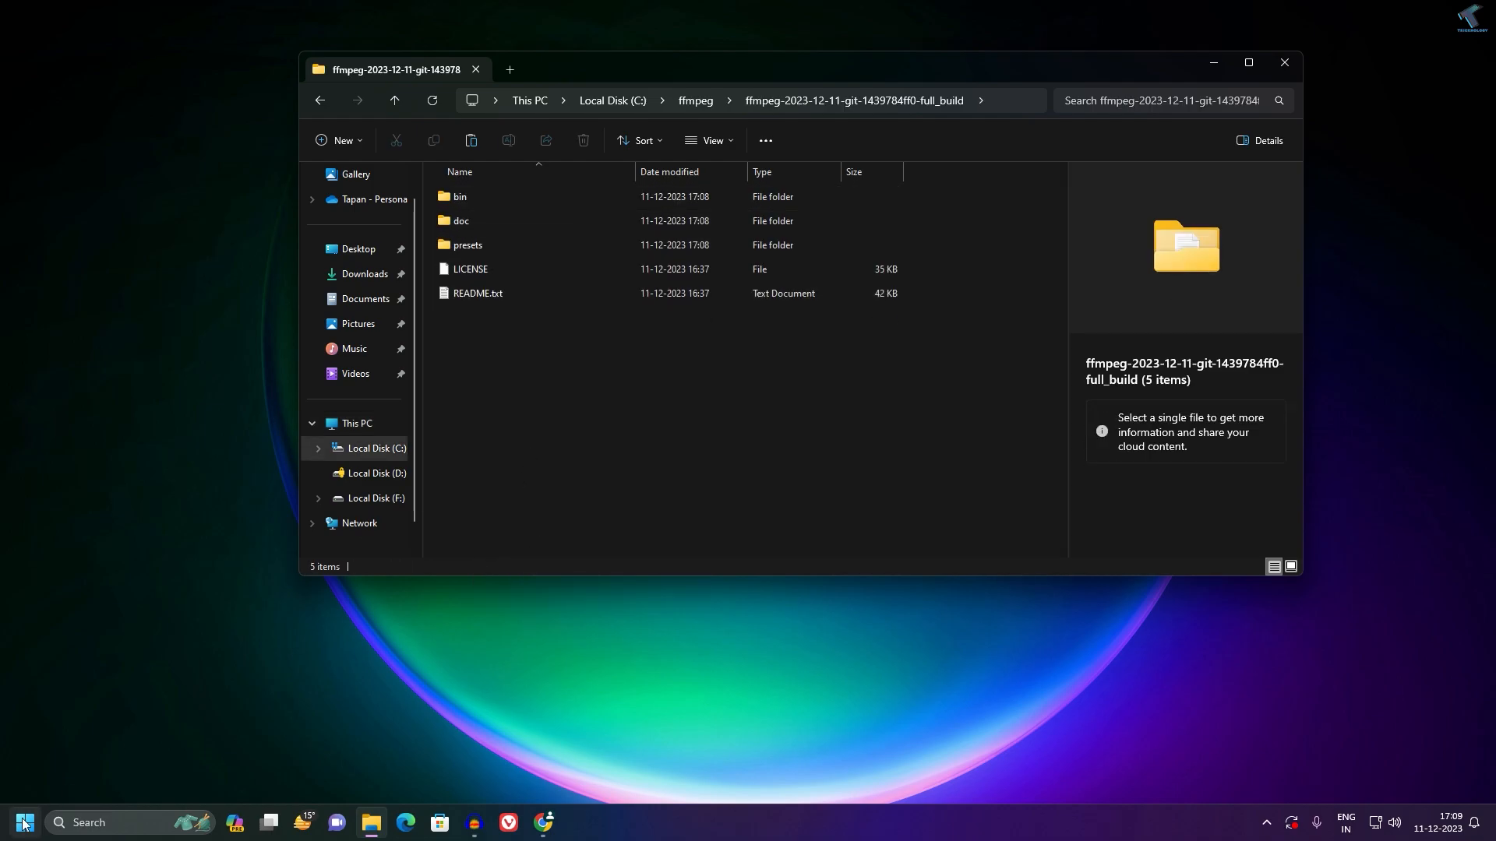
Launch Command Prompt as administrator from the Start search for 'cmd'
{"action": "left_click", "coordinate": [23, 823]}
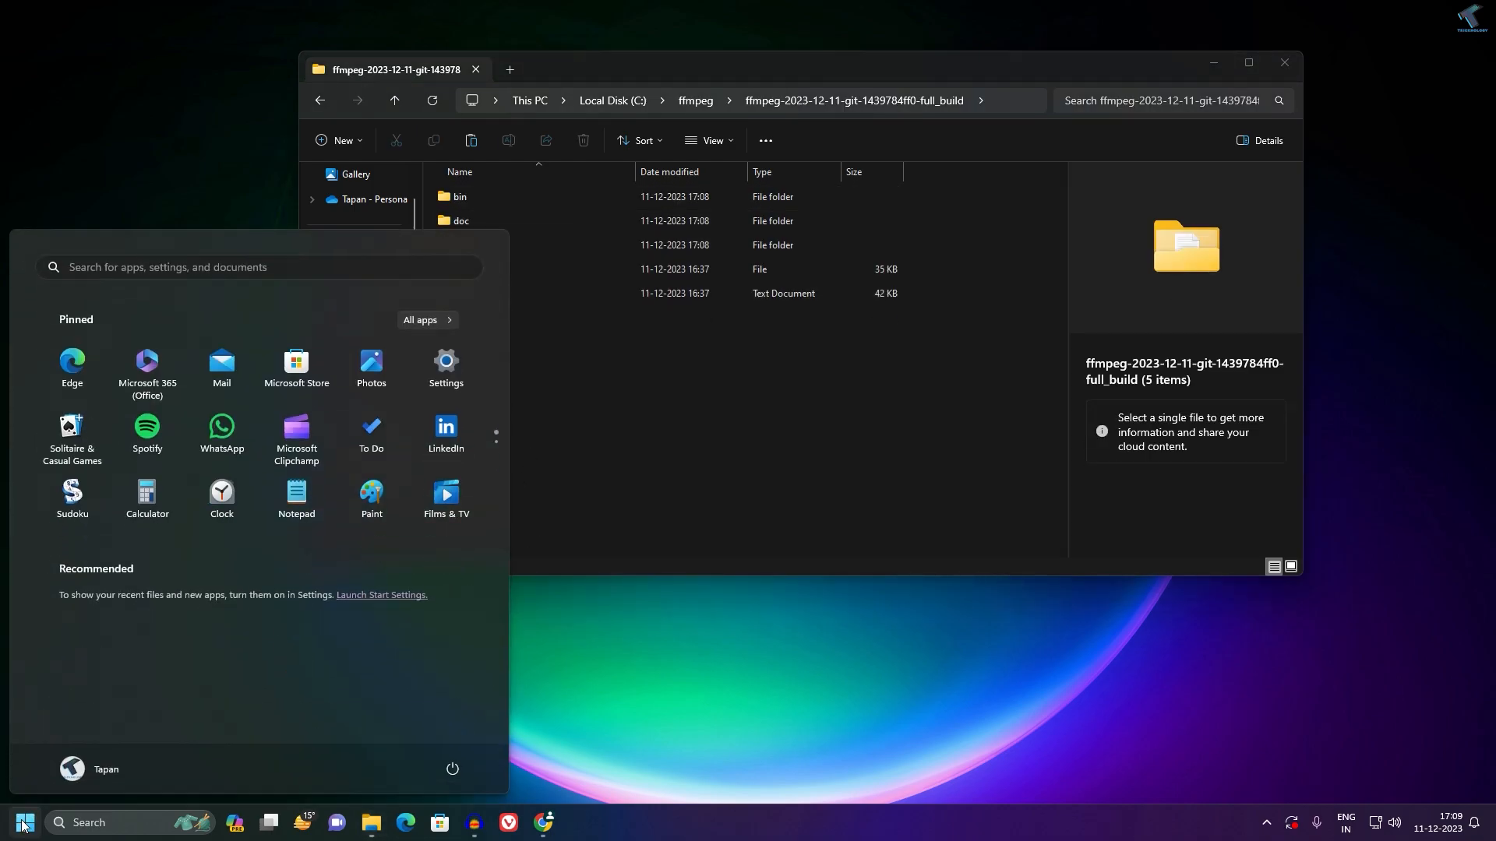
{"action": "type", "text": "cmd"}
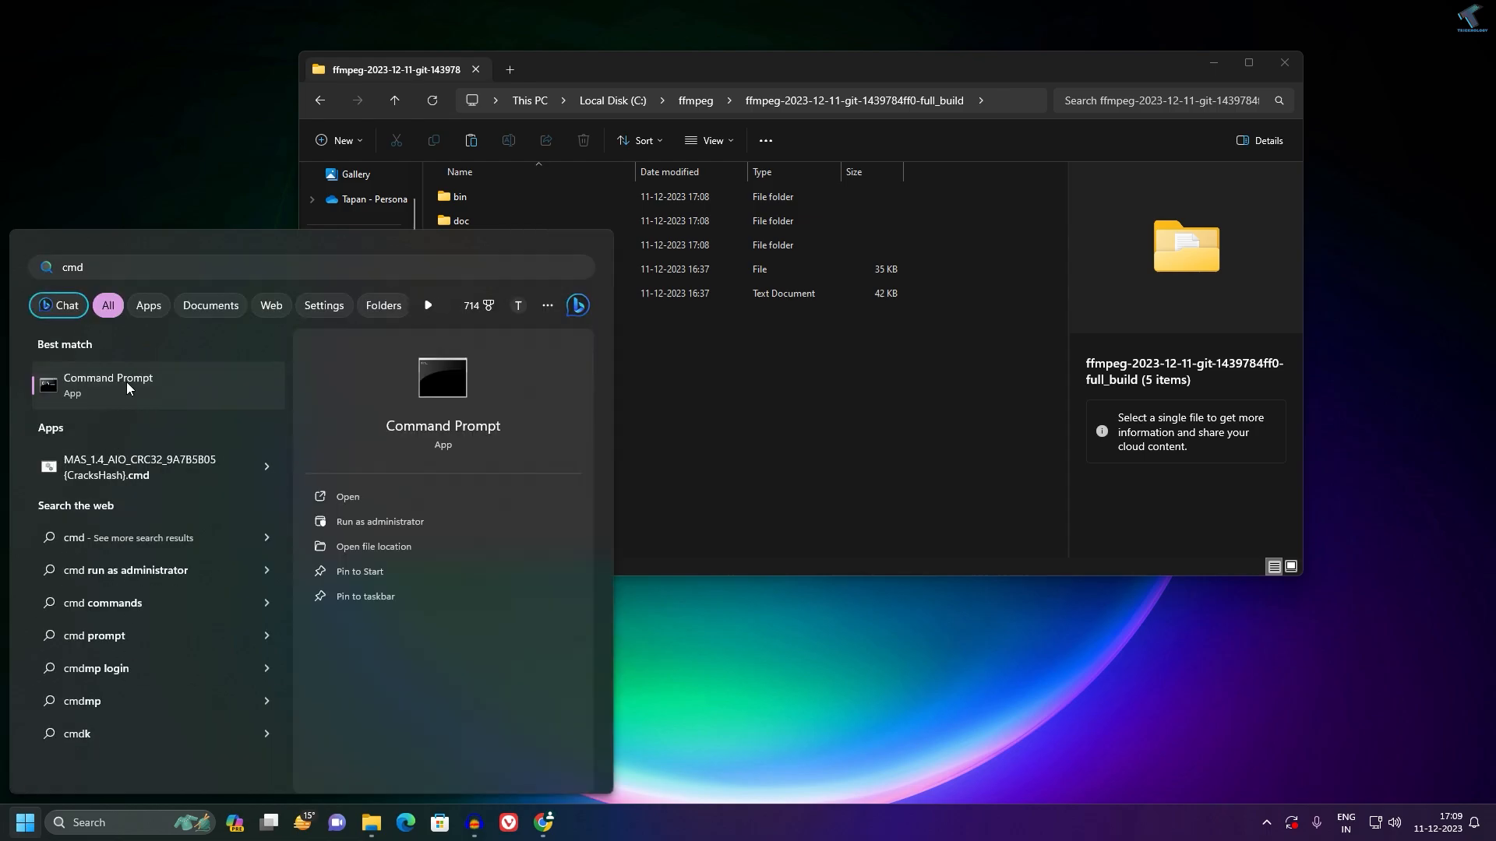
{"action": "right_click", "coordinate": [108, 385]}
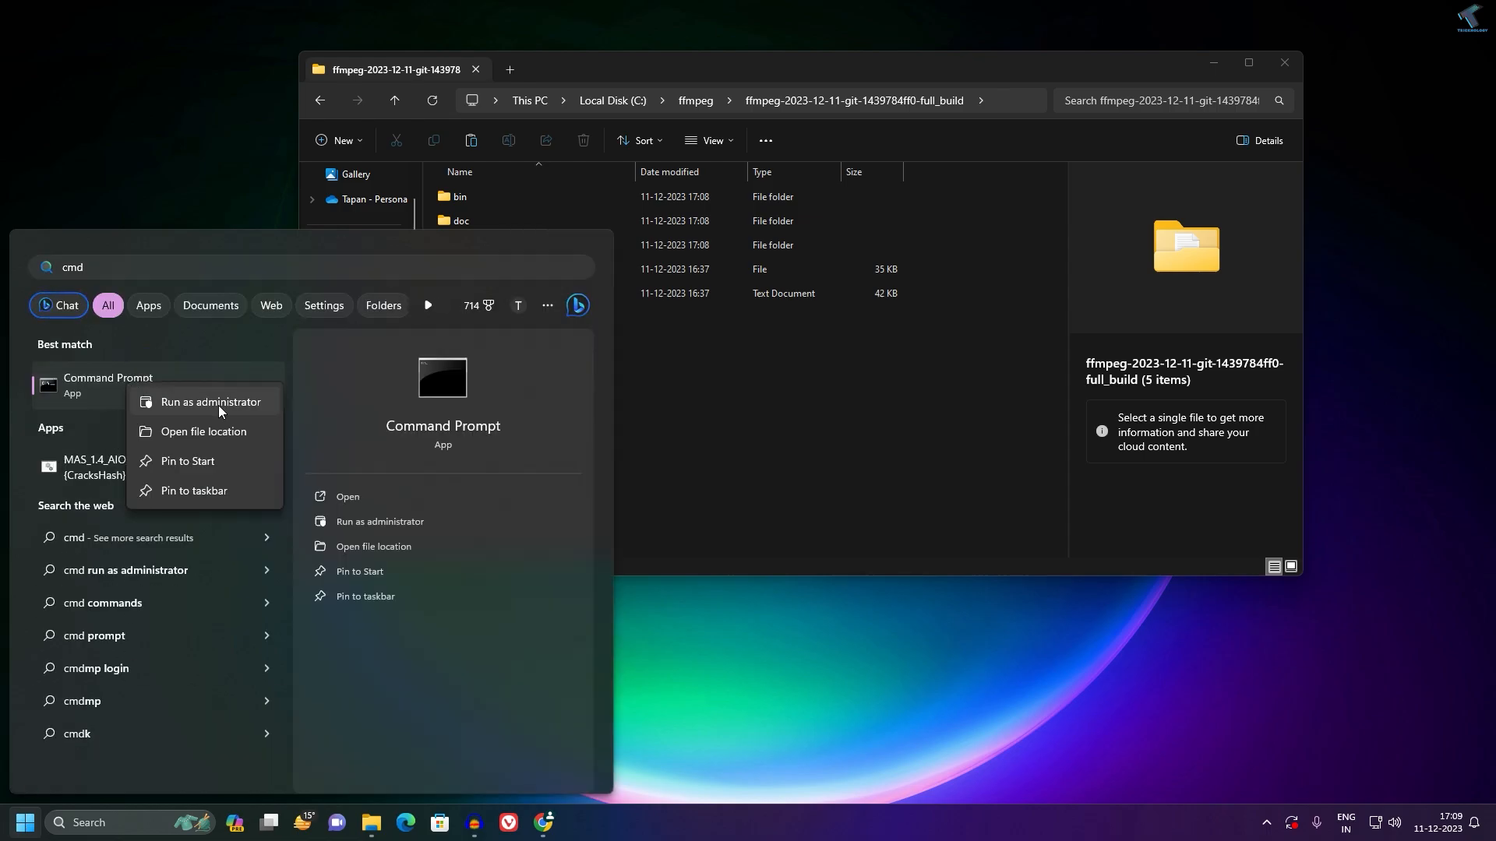
{"action": "left_click", "coordinate": [210, 402]}
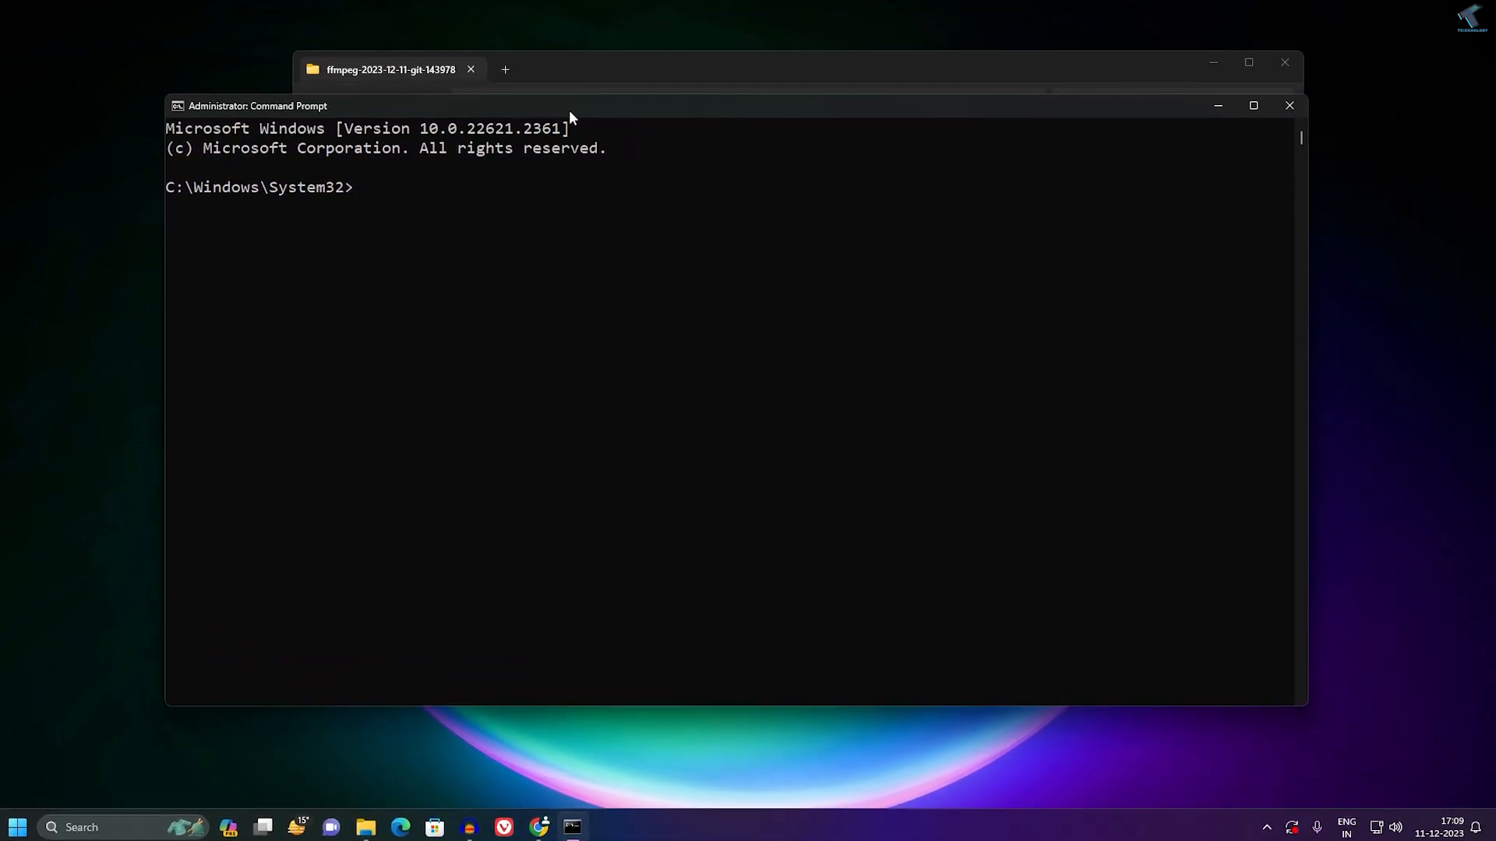
Begin the command 'setx /m PATH' in the administrator Command Prompt
{"action": "type", "text": "s"}
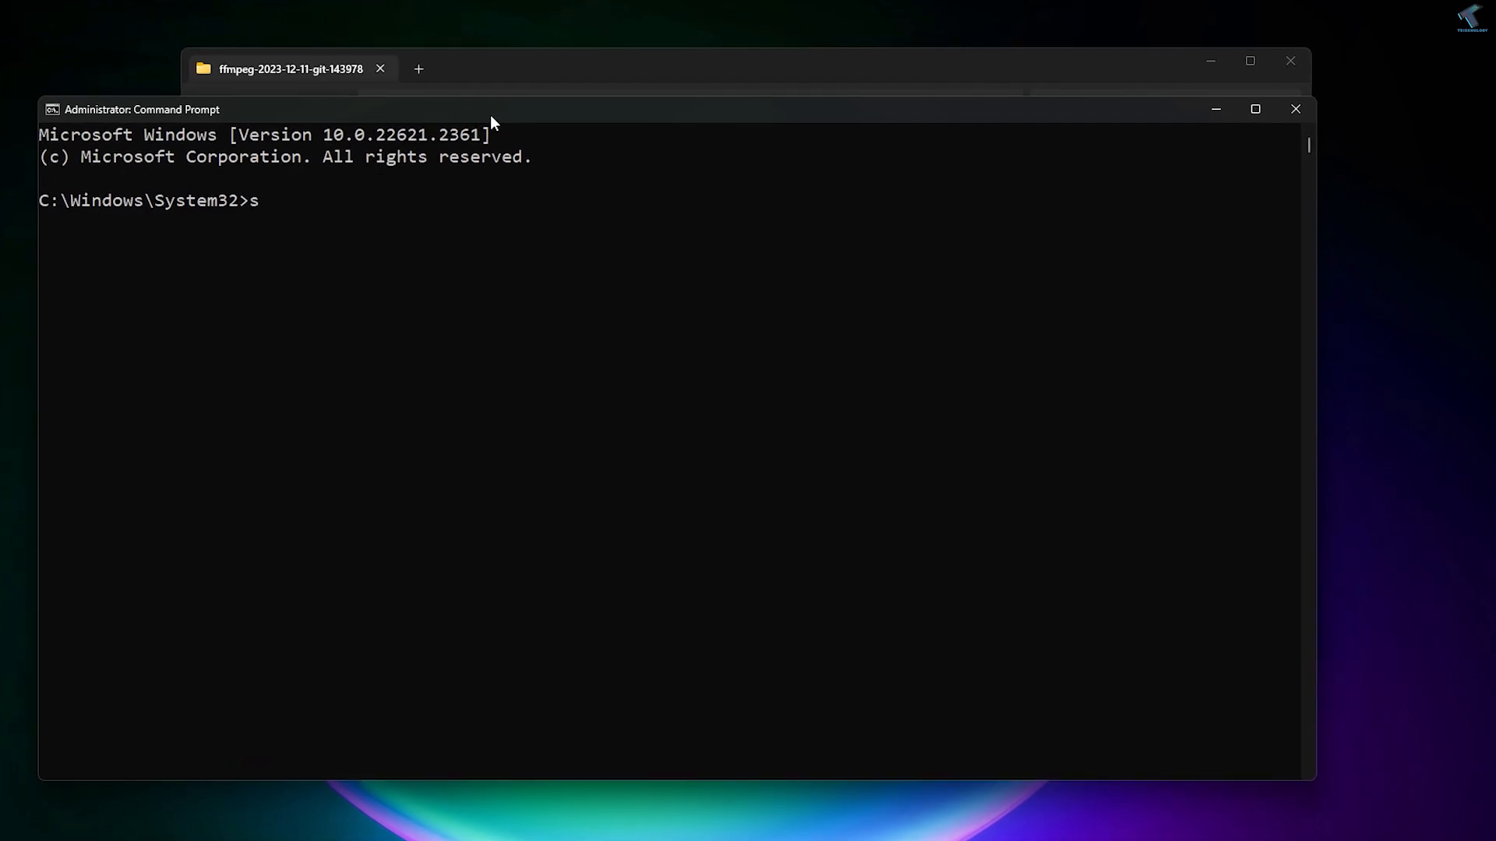
{"action": "type", "text": "etx"}
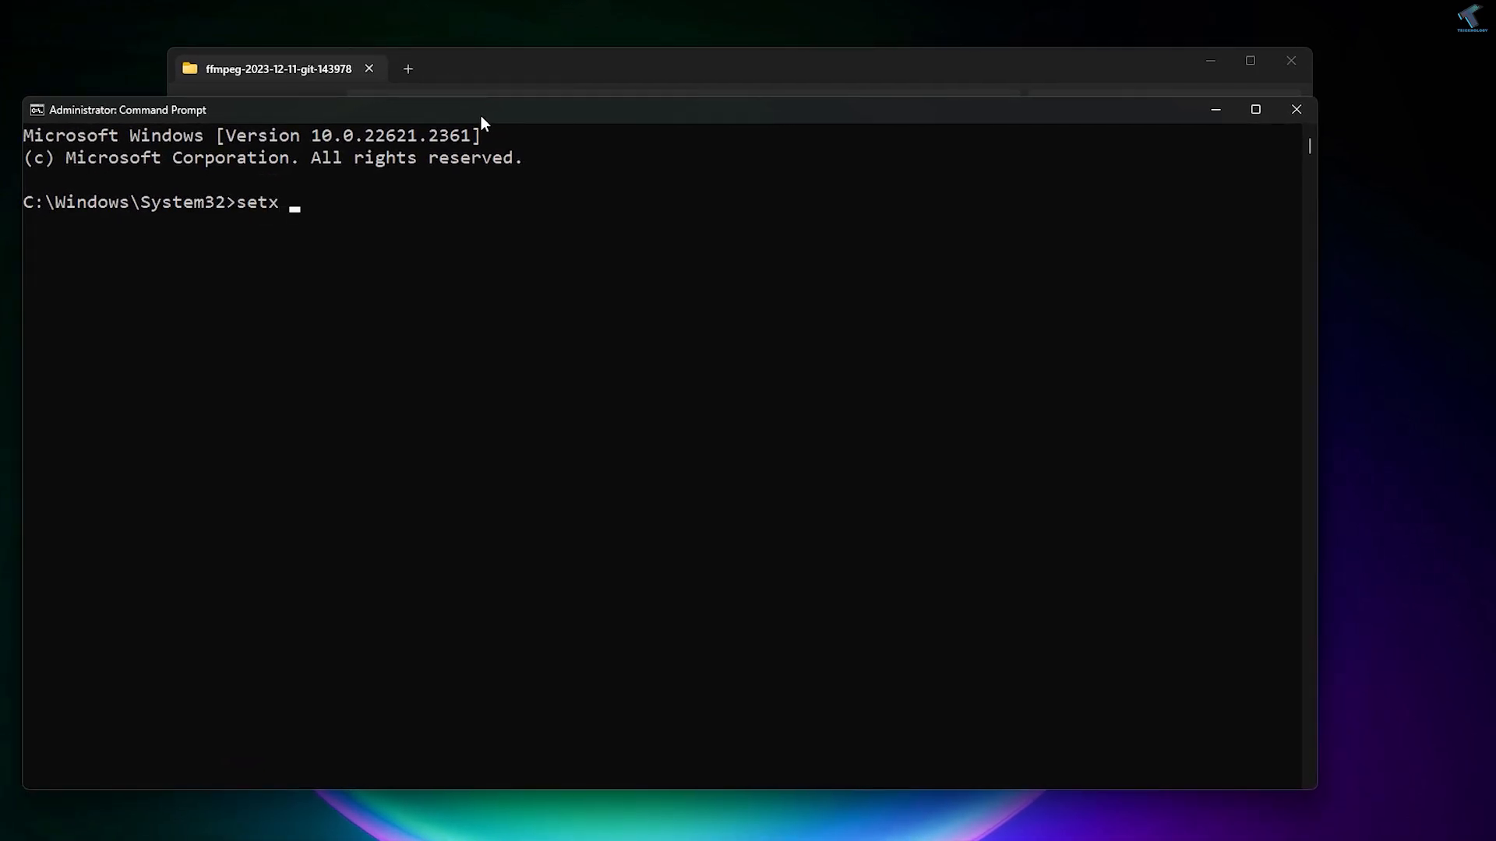
{"action": "type", "text": "/"}
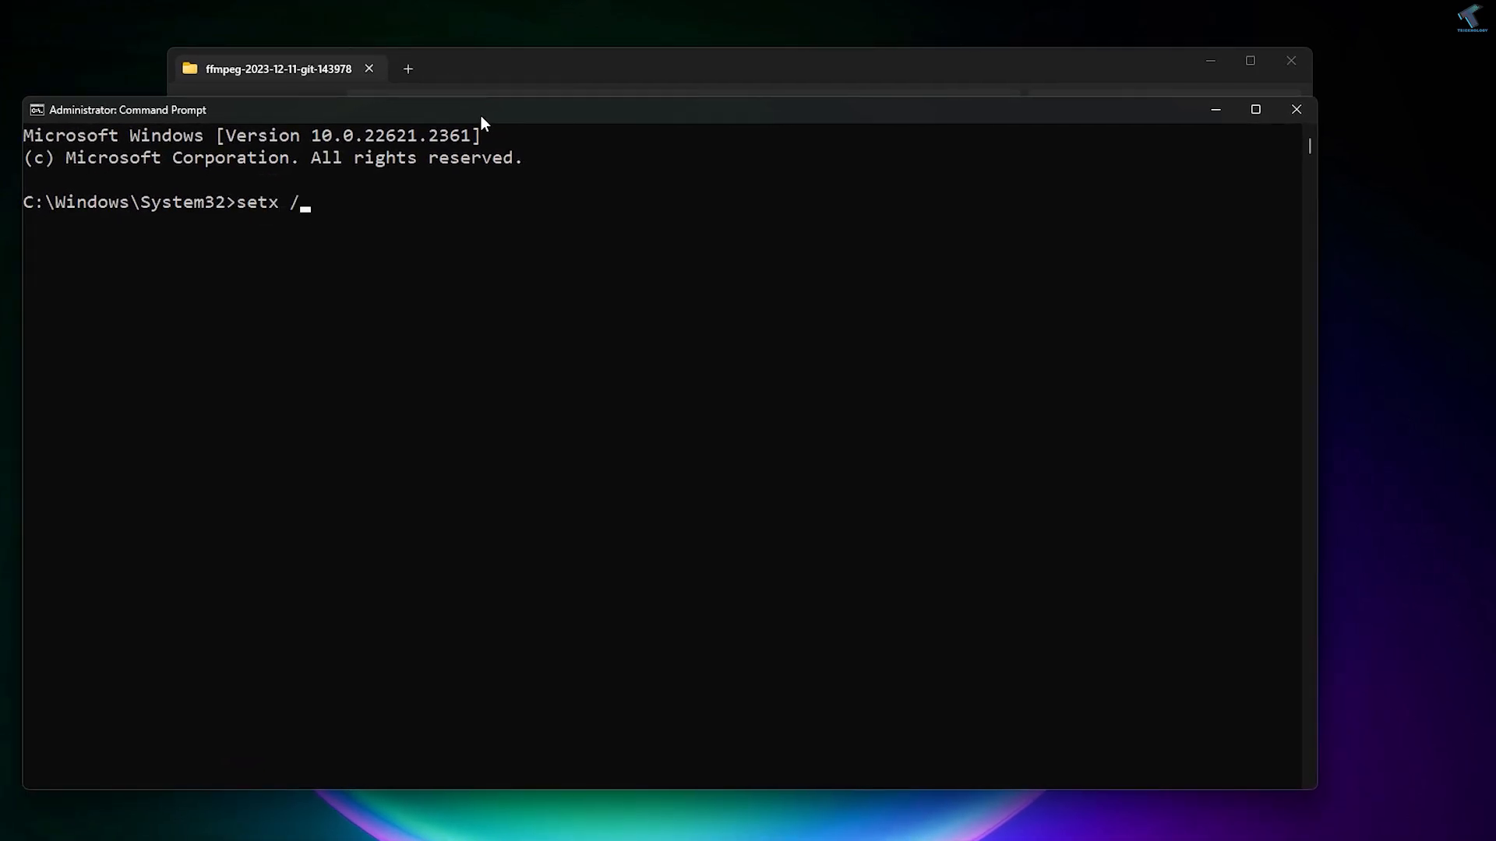
{"action": "type", "text": "m P"}
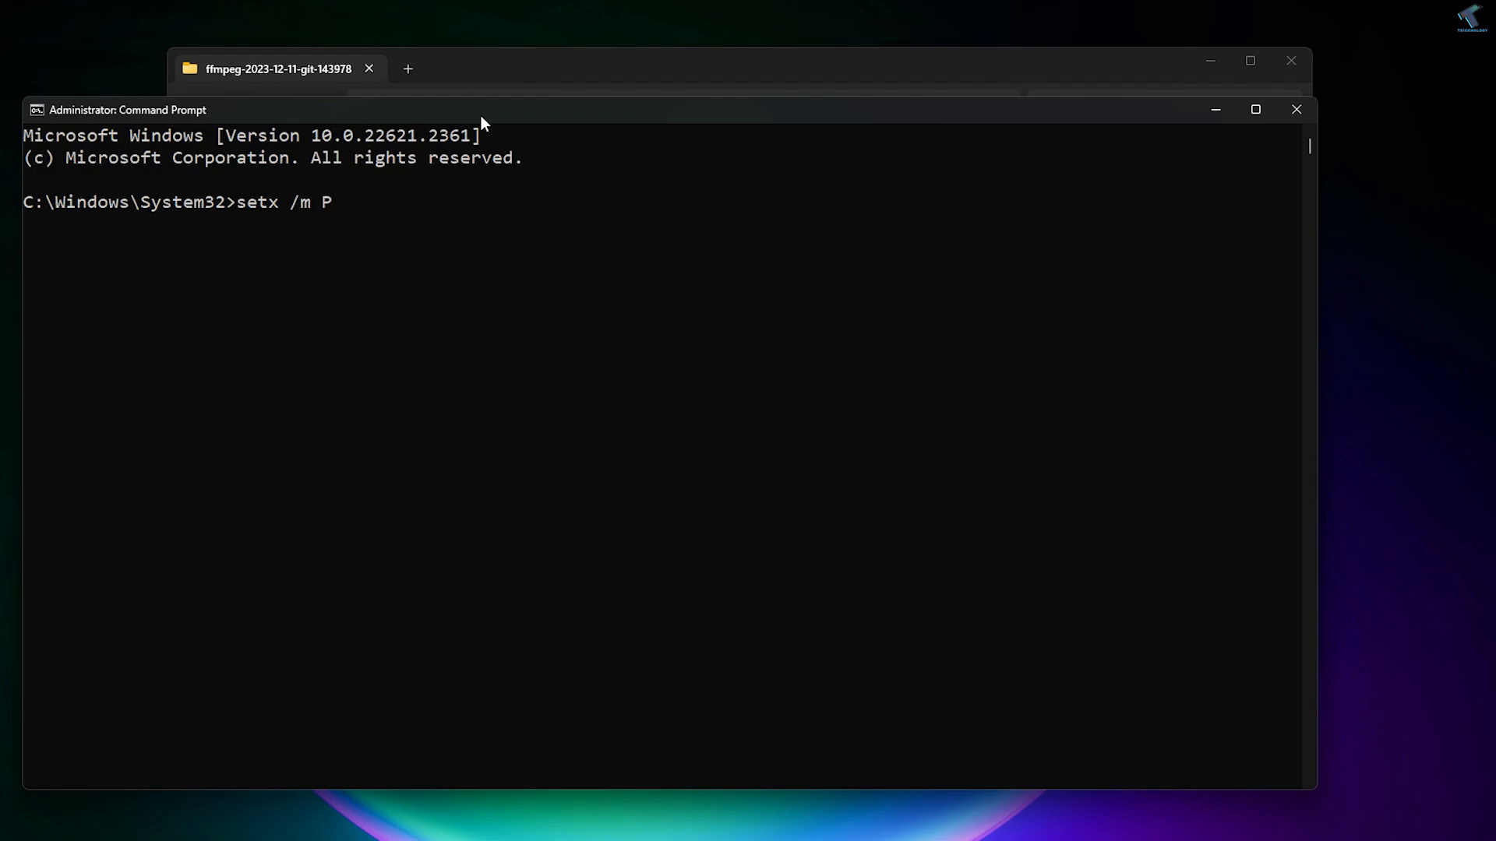
{"action": "type", "text": "ATH"}
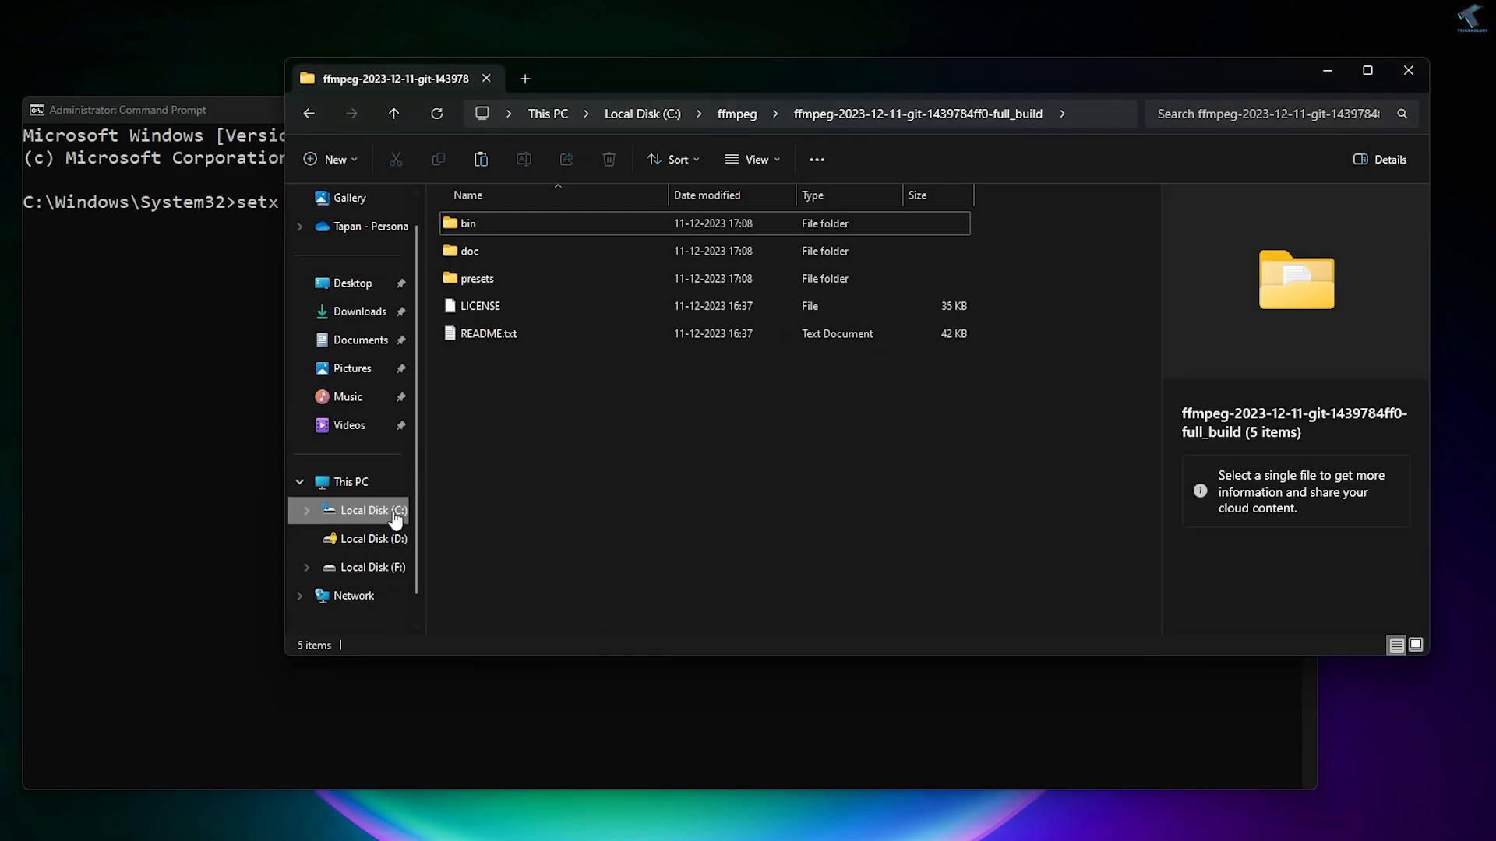
Navigate to C:\ffmpeg's full_build\bin folder to get the path for the setx command
{"action": "left_click", "coordinate": [371, 511]}
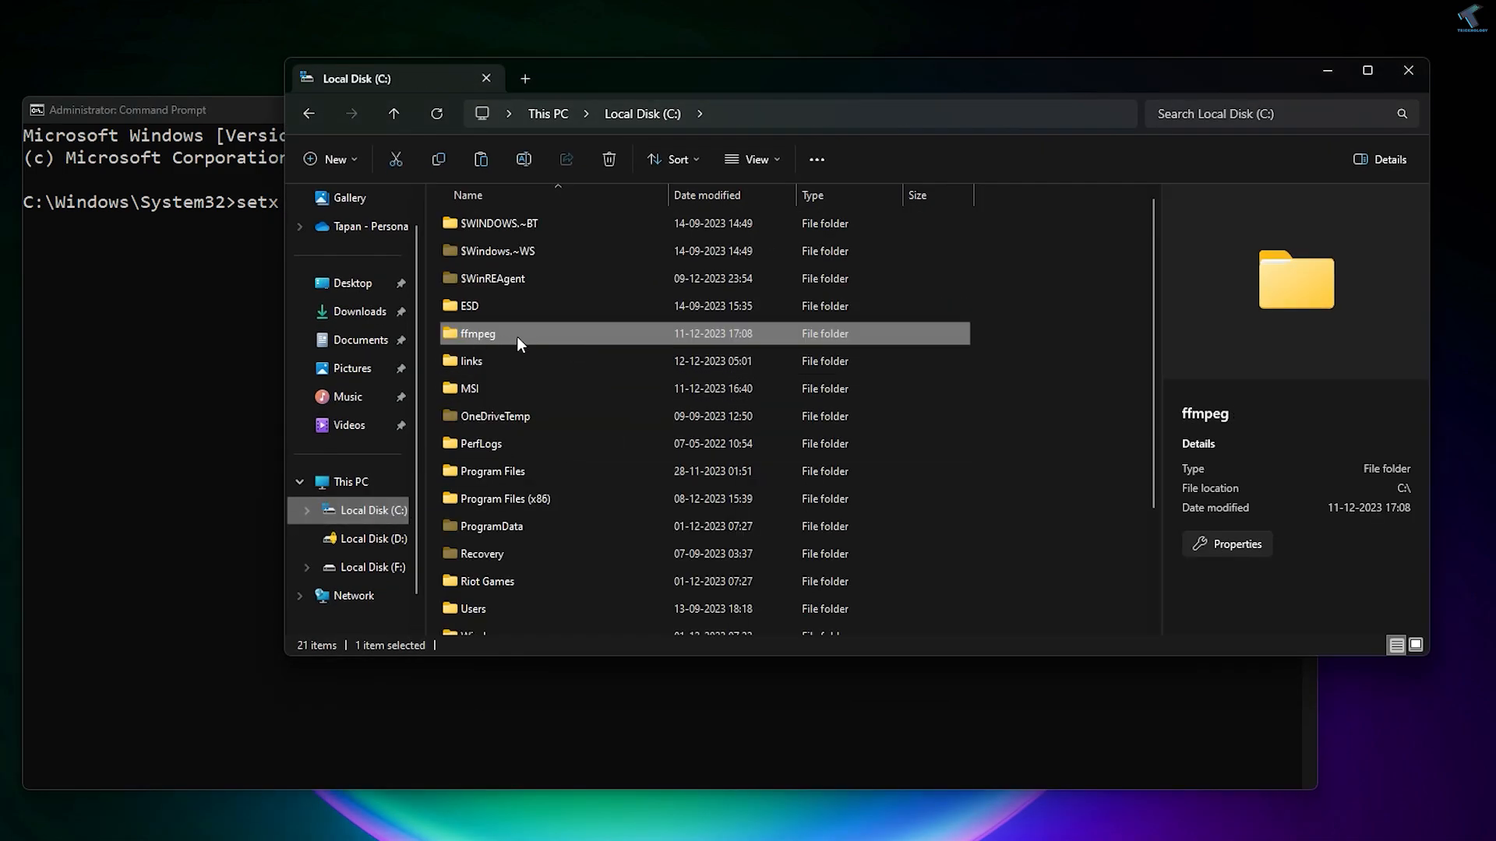
{"action": "double_click", "coordinate": [477, 333]}
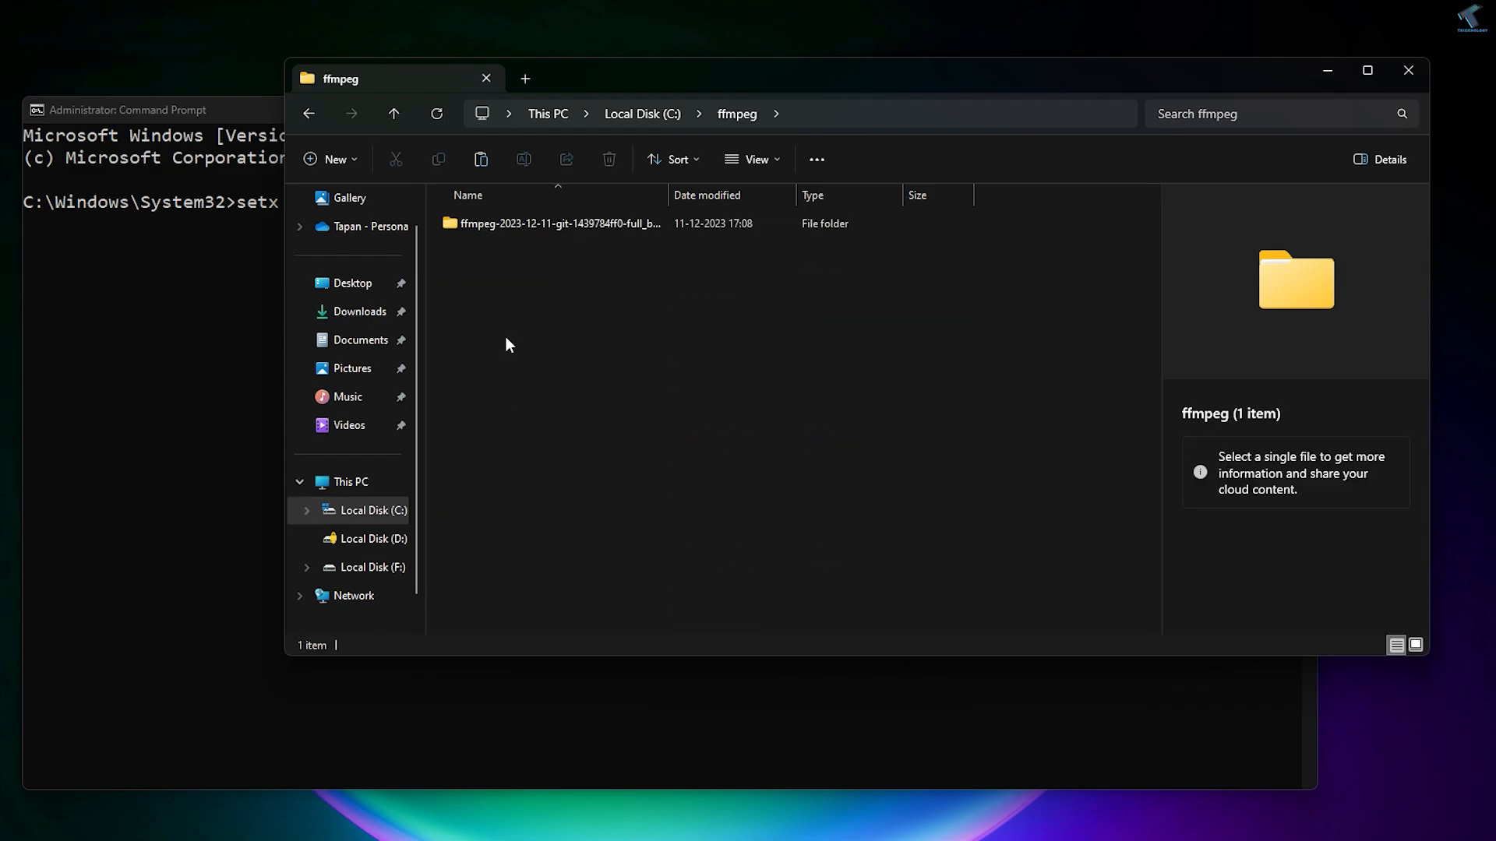
{"action": "double_click", "coordinate": [561, 222]}
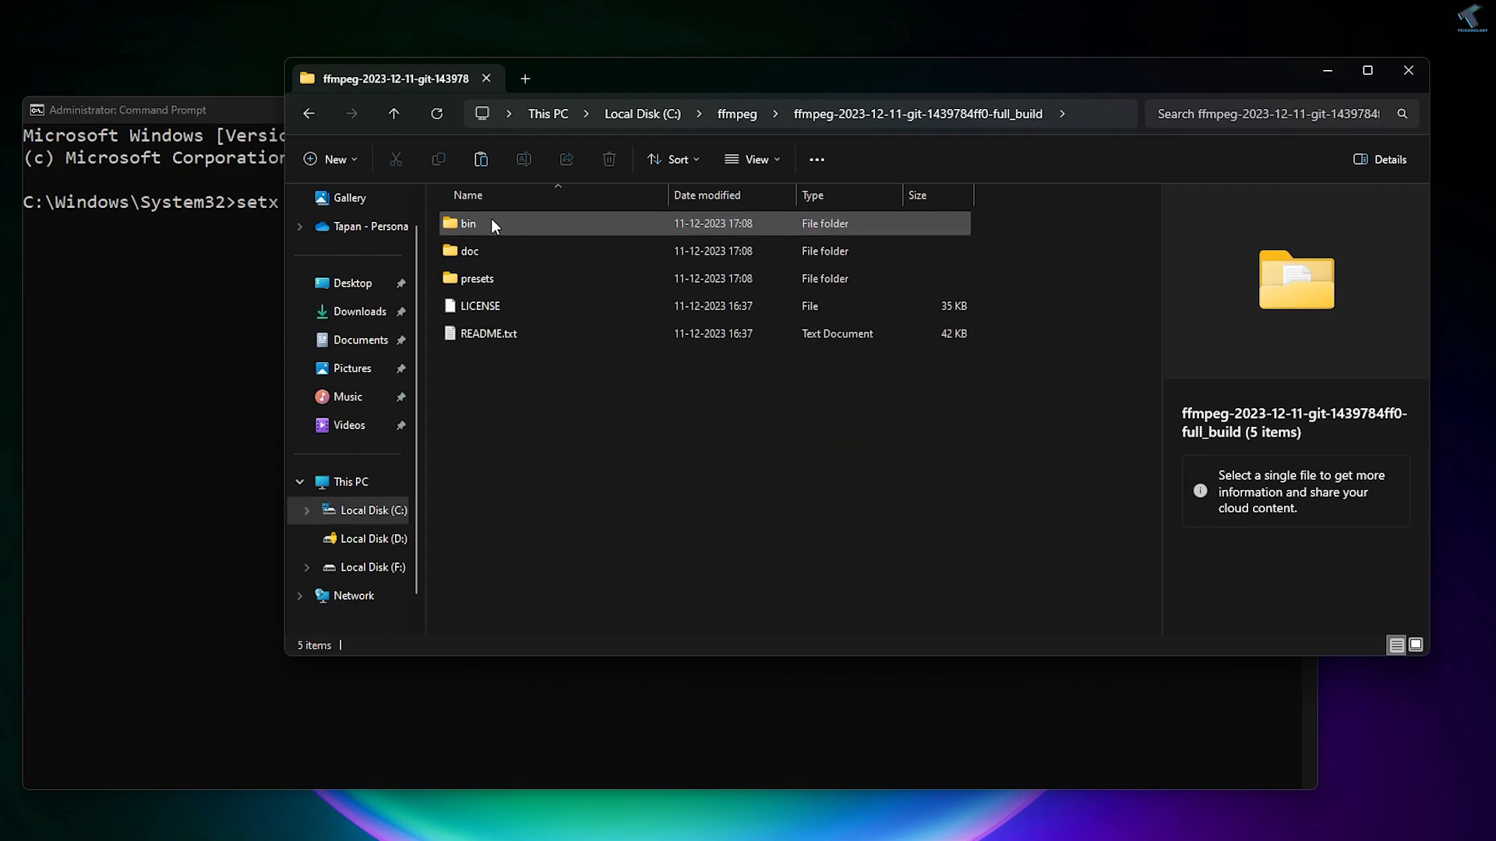
{"action": "double_click", "coordinate": [468, 223]}
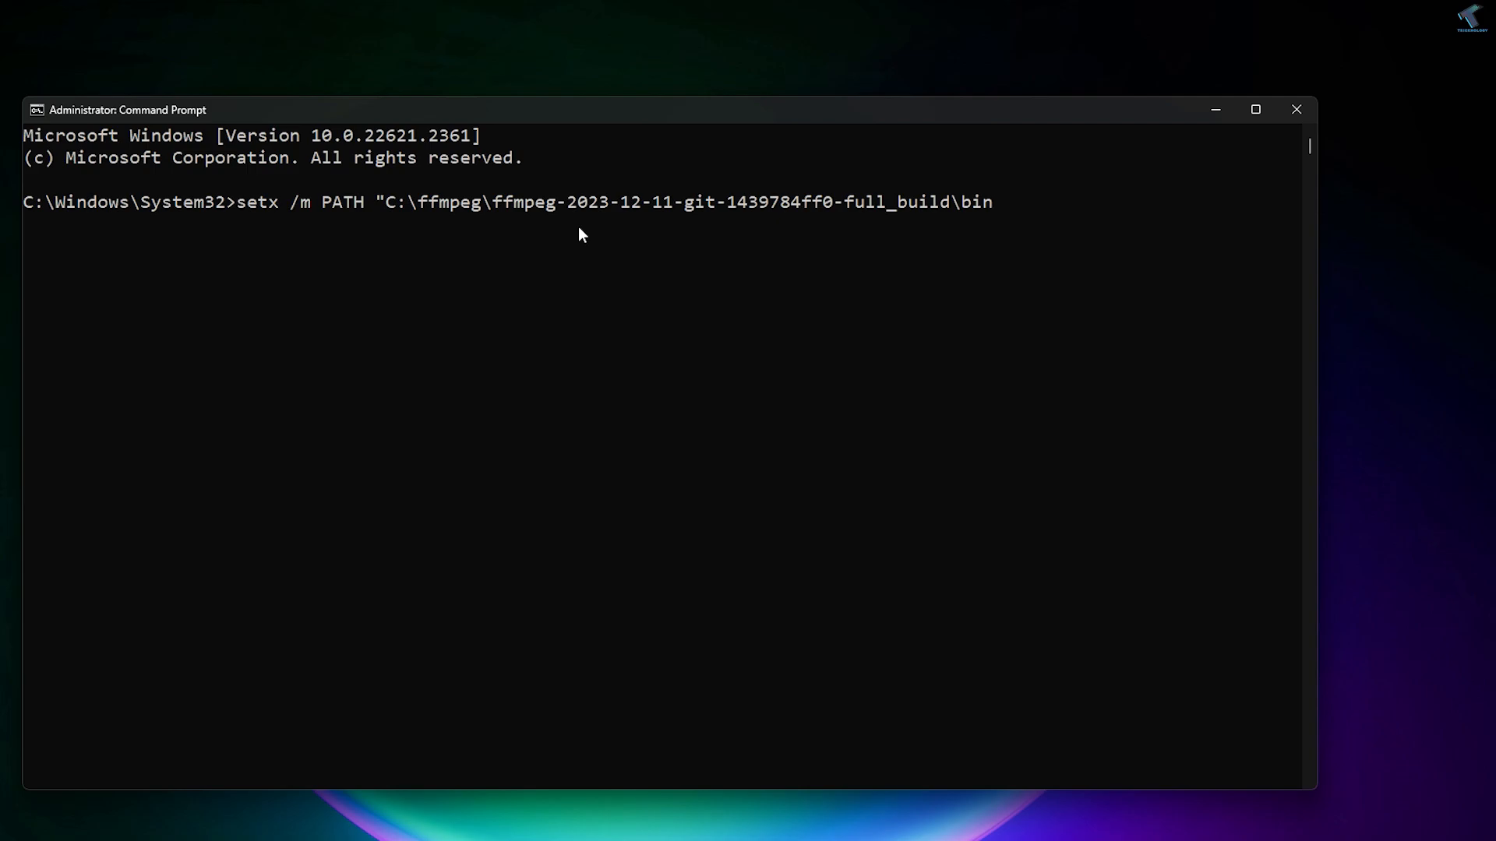
Complete the setx command with ';%PATH%"', run it, confirm the SUCCESS message, and close the window
{"action": "type", "text": ";"}
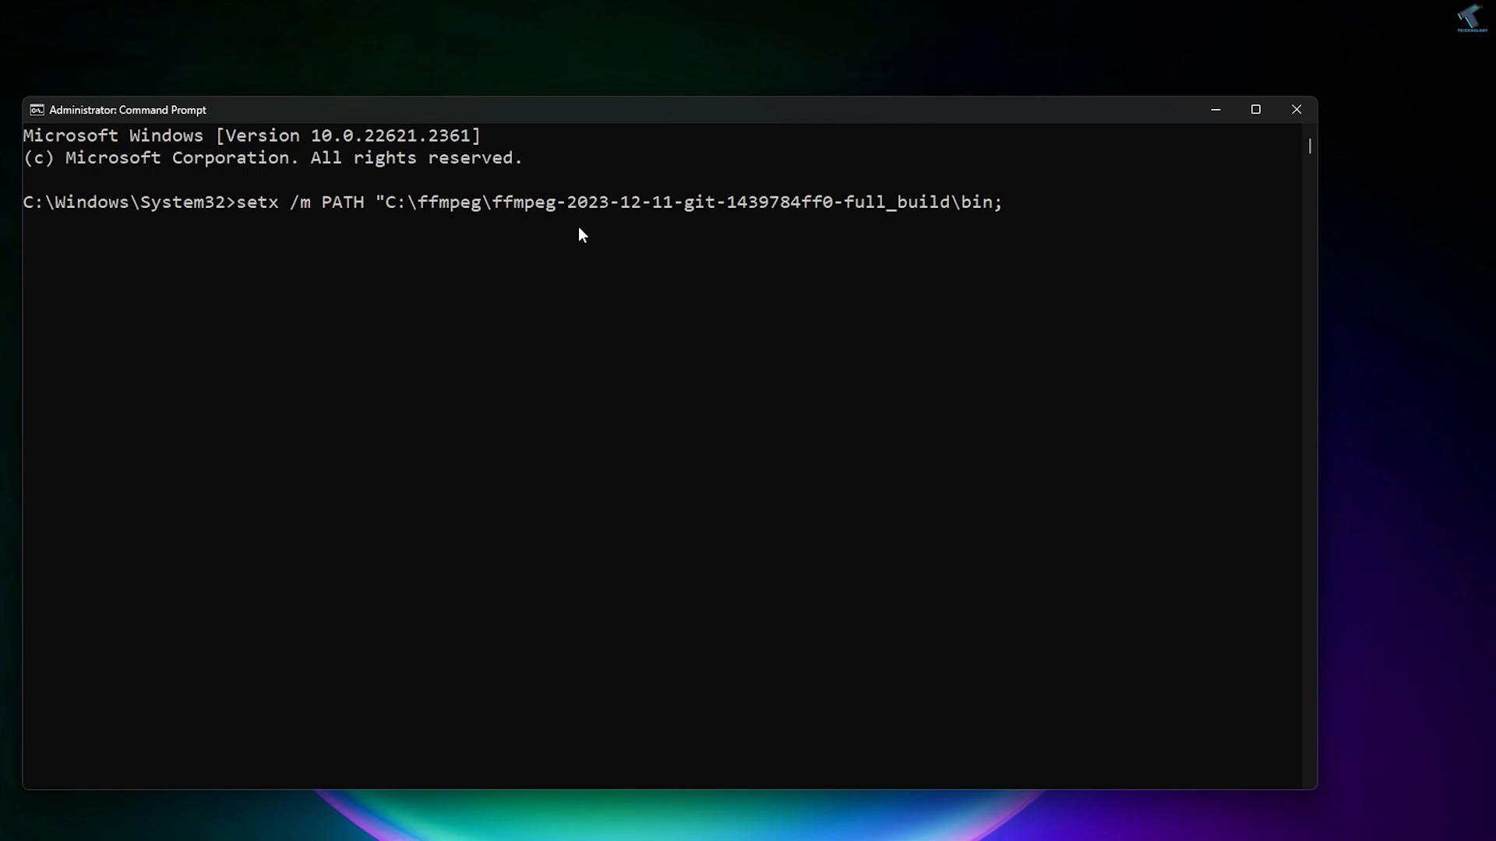
{"action": "type", "text": "%PA"}
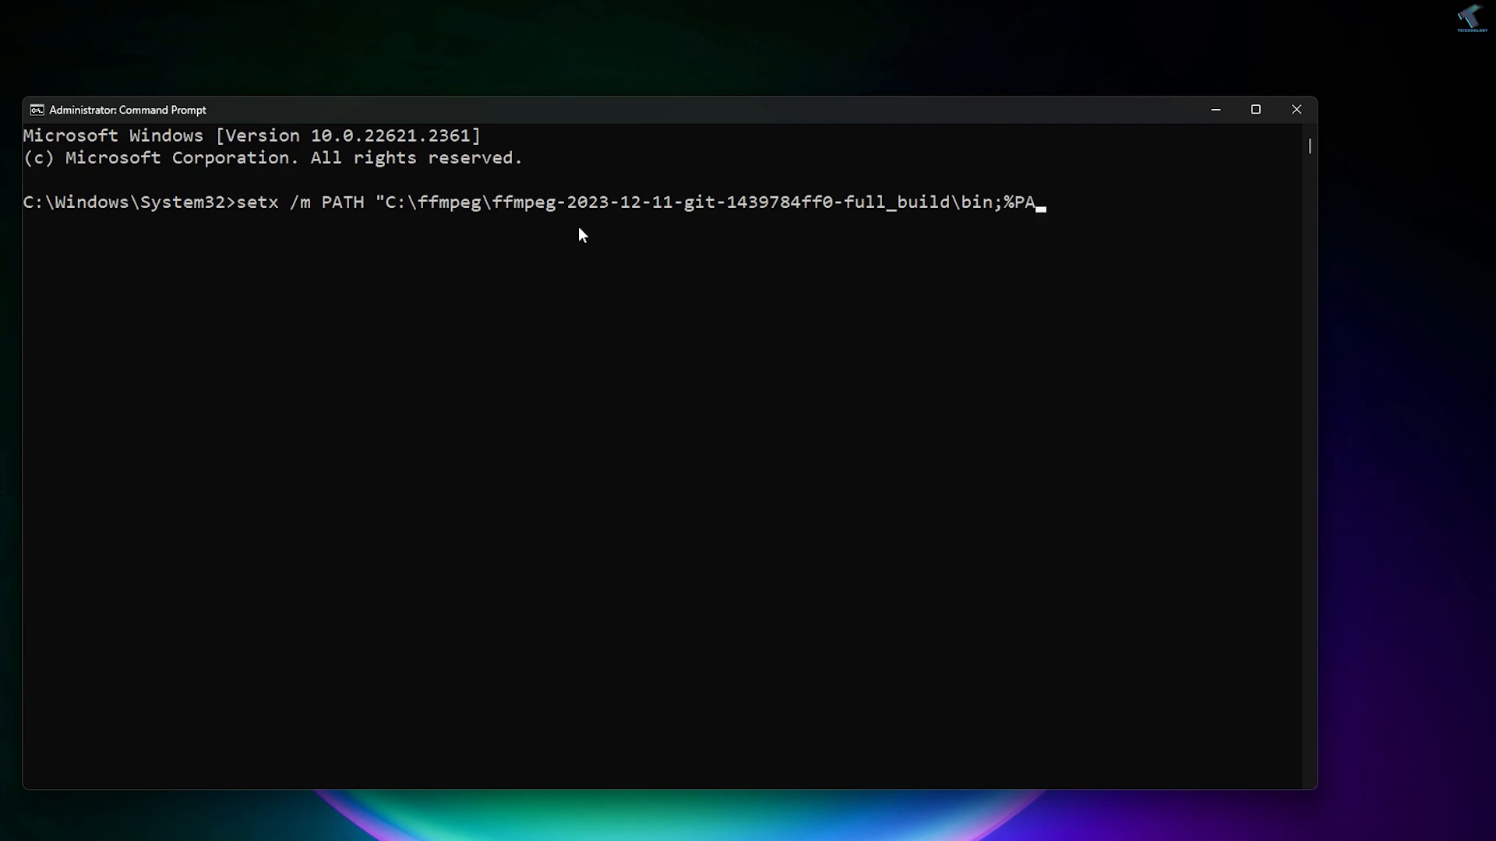
{"action": "type", "text": "TH%"}
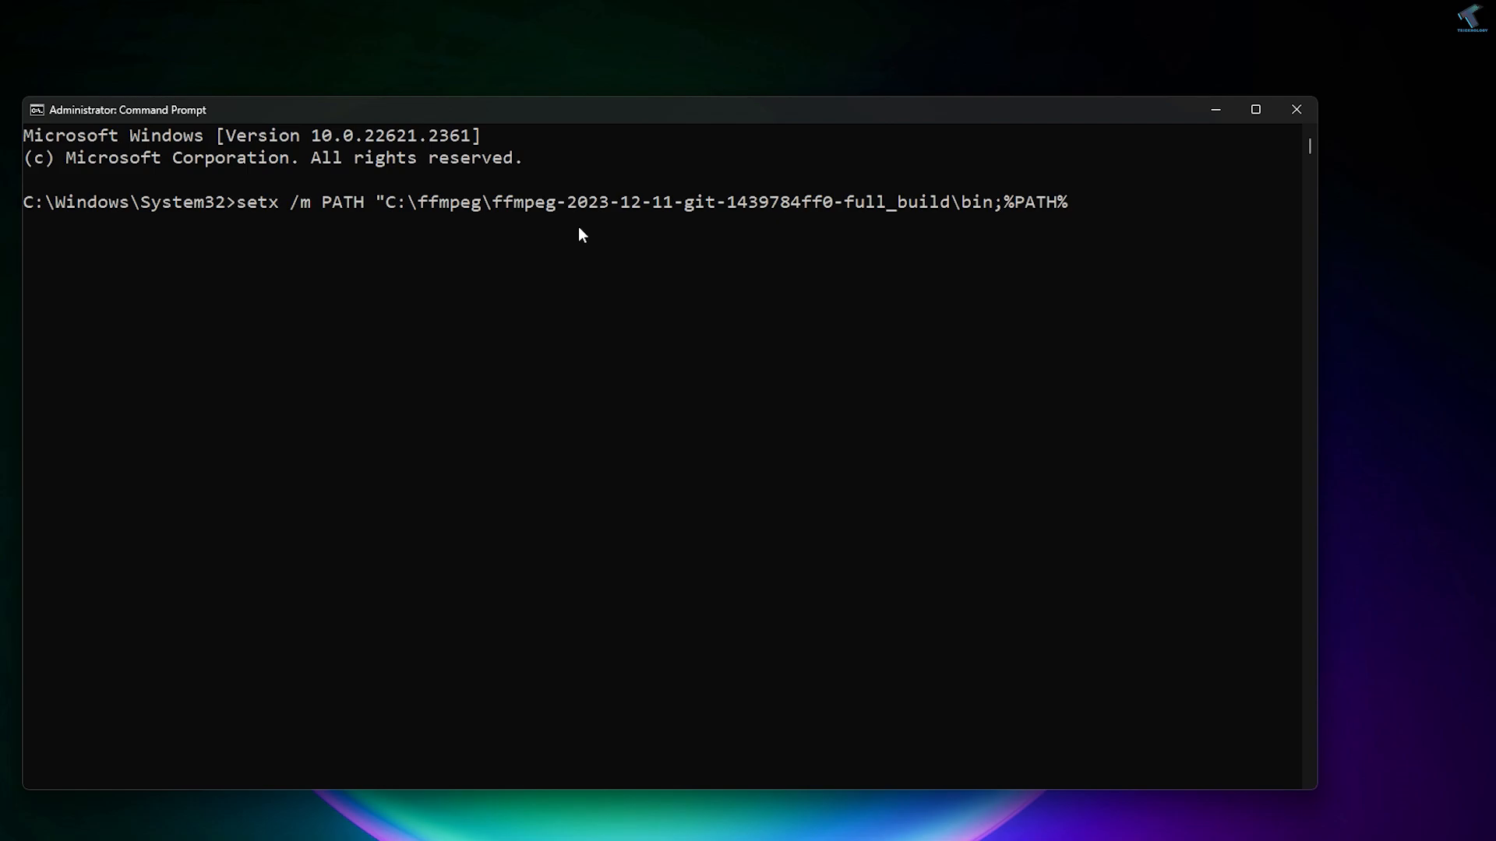
{"action": "type", "text": "\""}
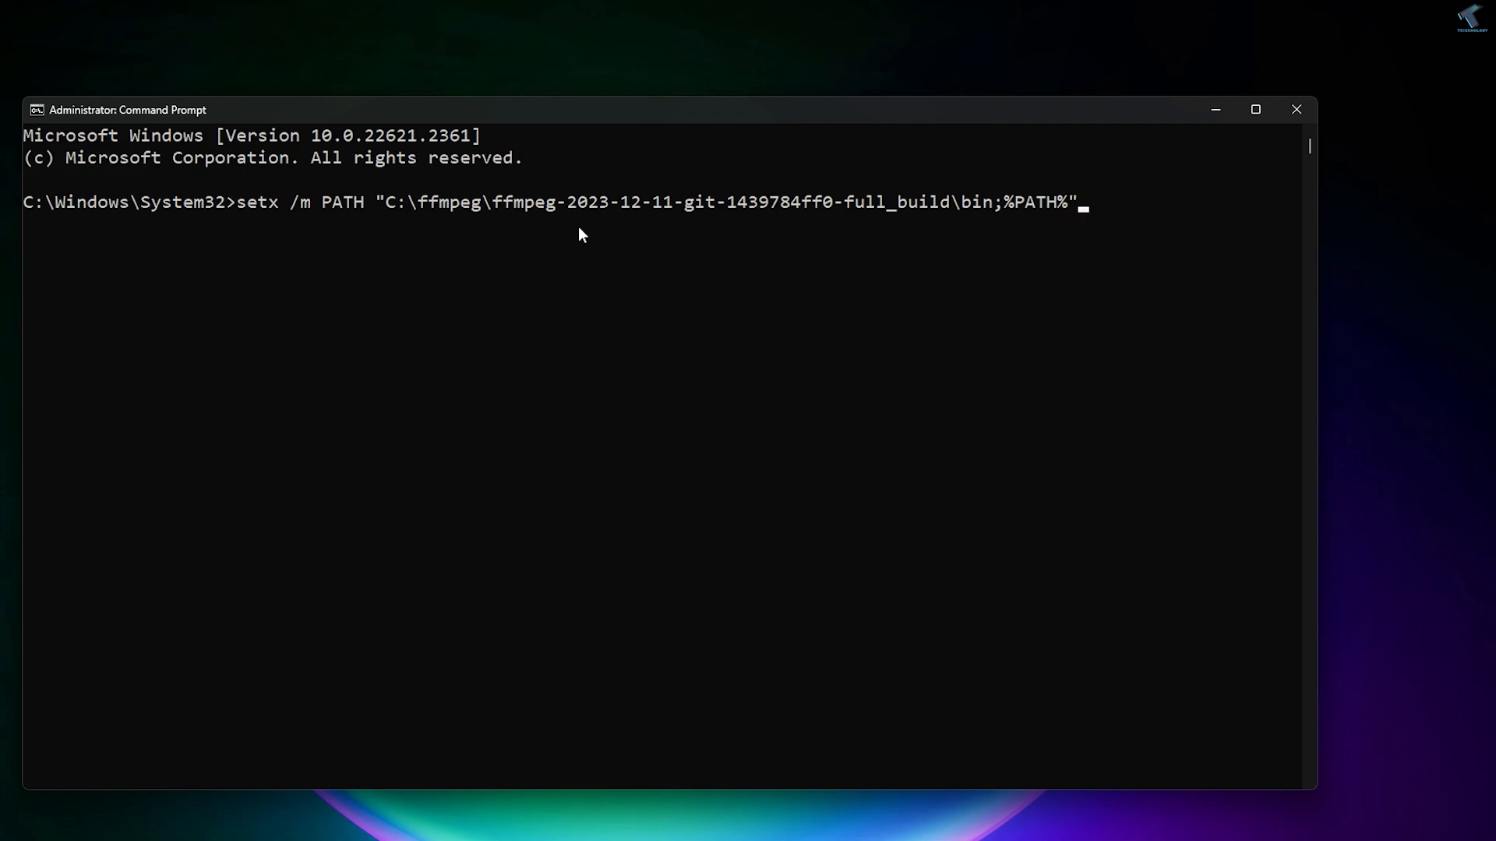
{"action": "mouse_move", "coordinate": [1078, 203]}
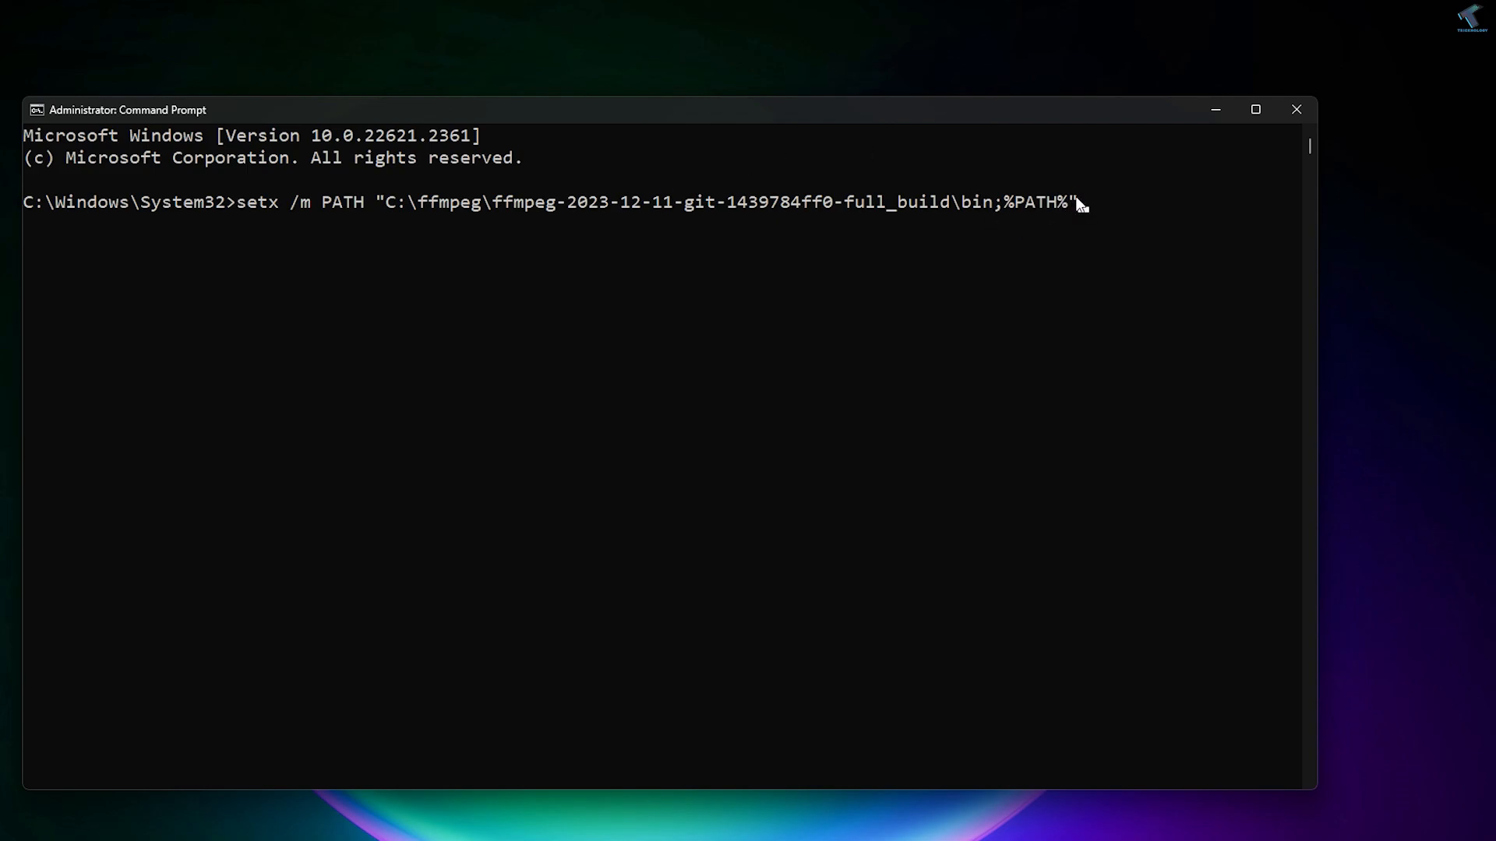
{"action": "mouse_move", "coordinate": [1106, 217]}
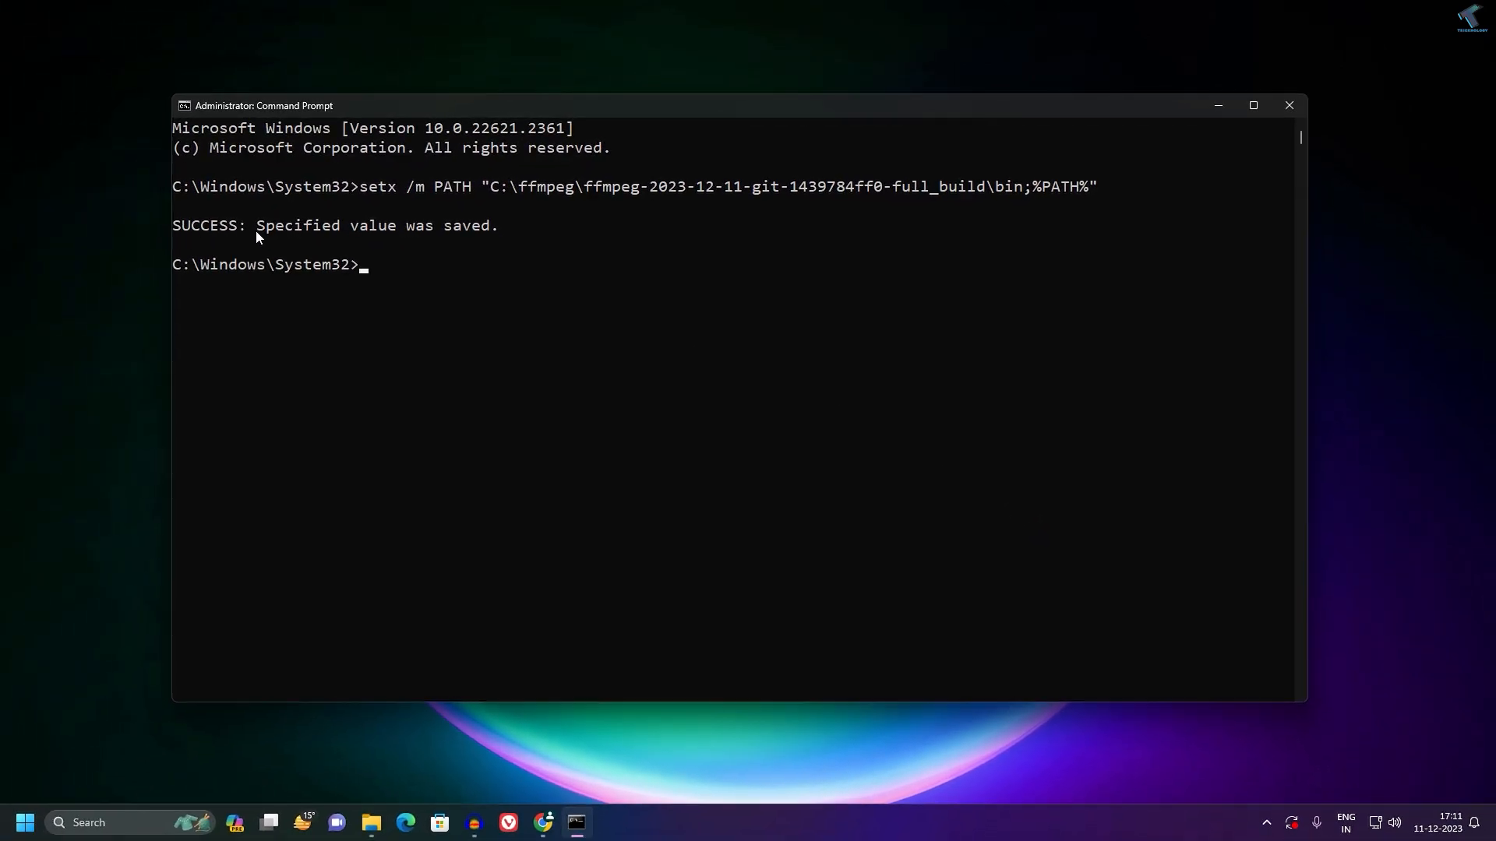
{"action": "left_click_drag", "start_coordinate": [249, 225], "coordinate": [497, 224]}
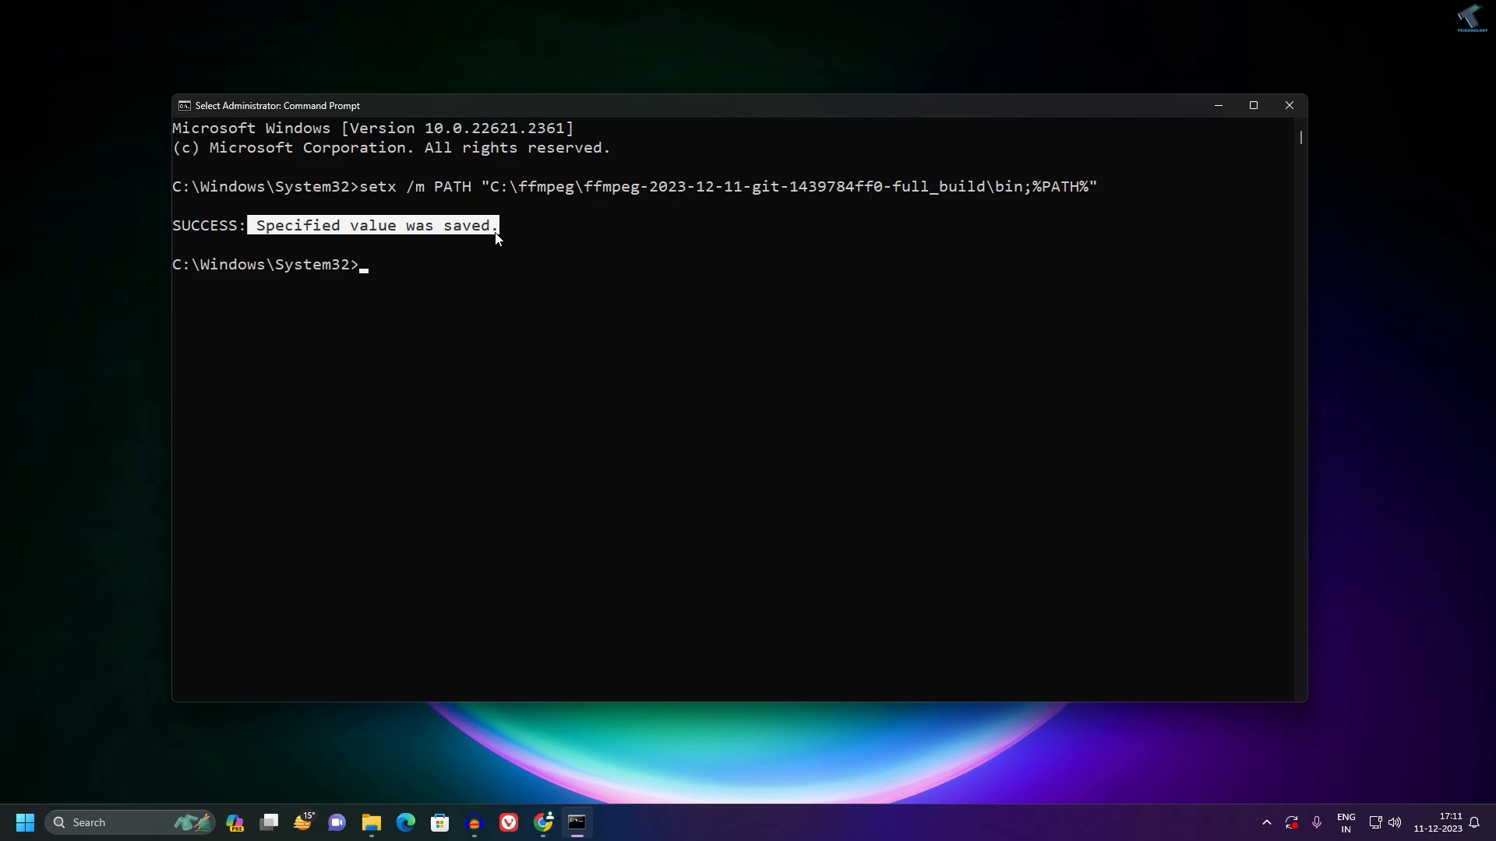
{"action": "left_click", "coordinate": [1288, 104]}
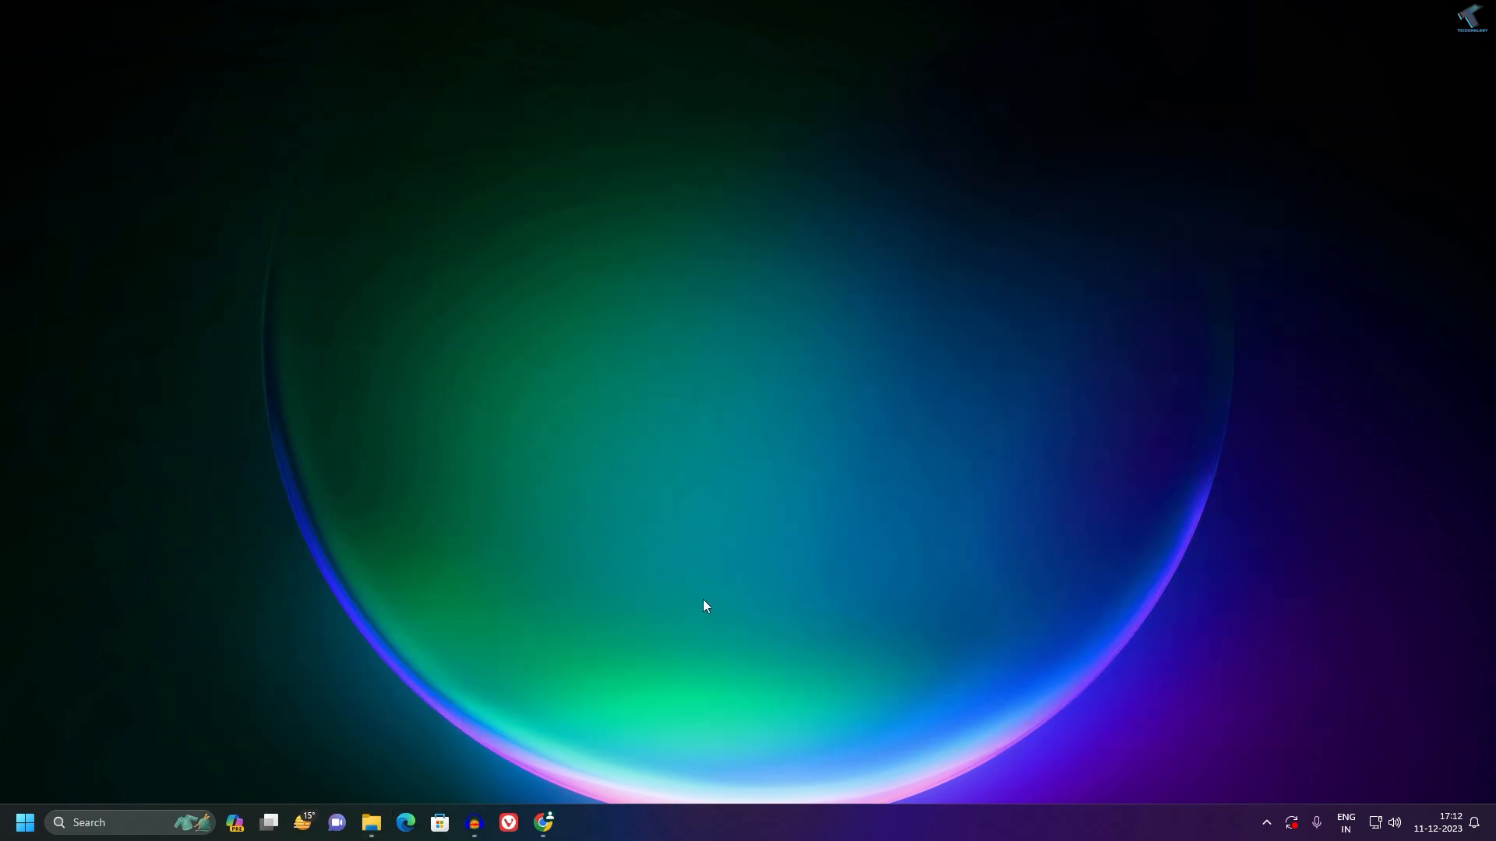
{"action": "left_click", "coordinate": [25, 823]}
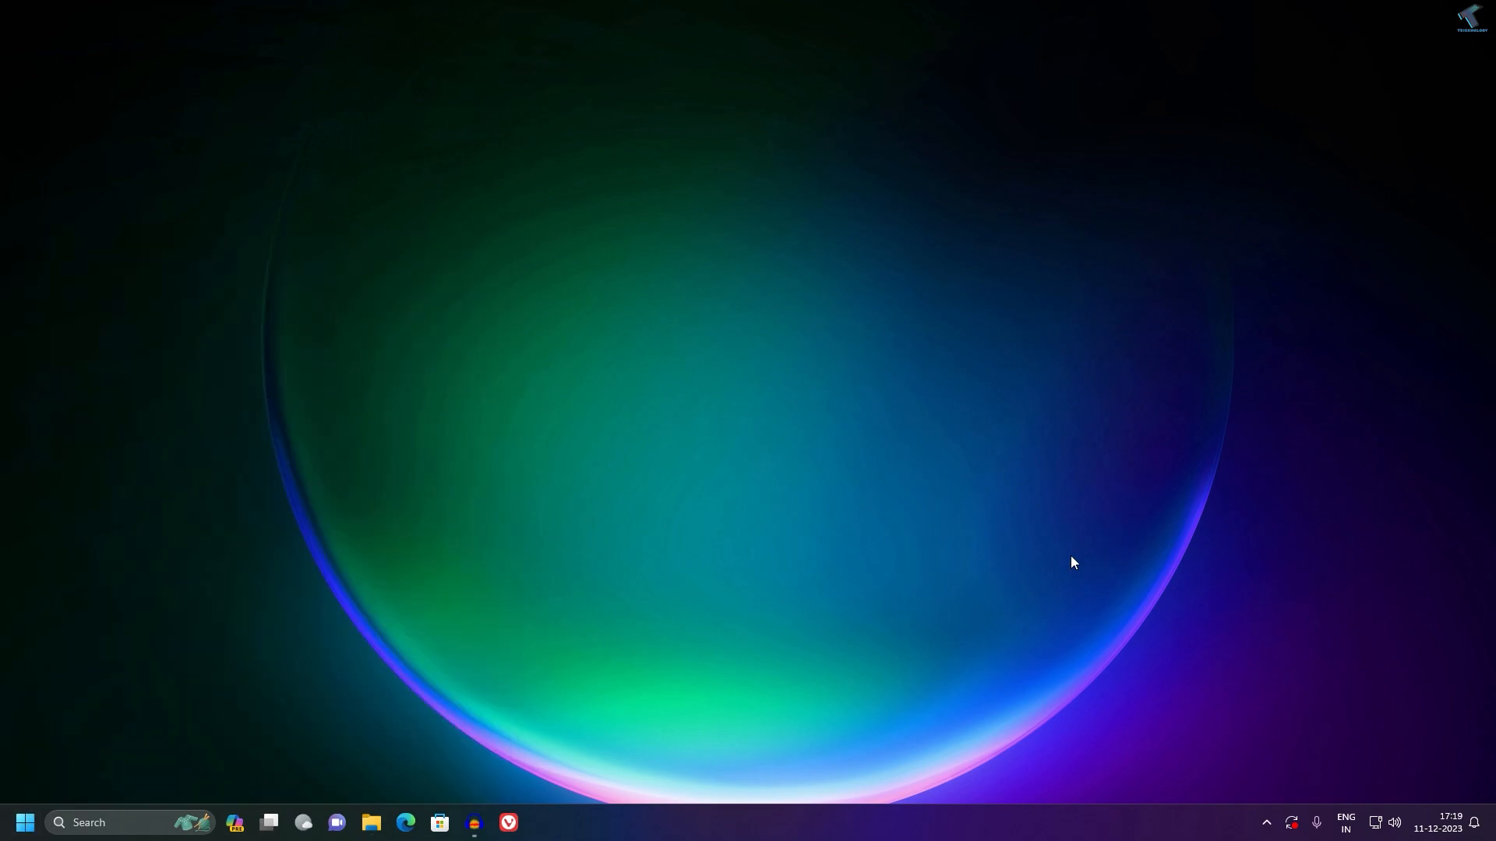
{"action": "mouse_move", "coordinate": [895, 598]}
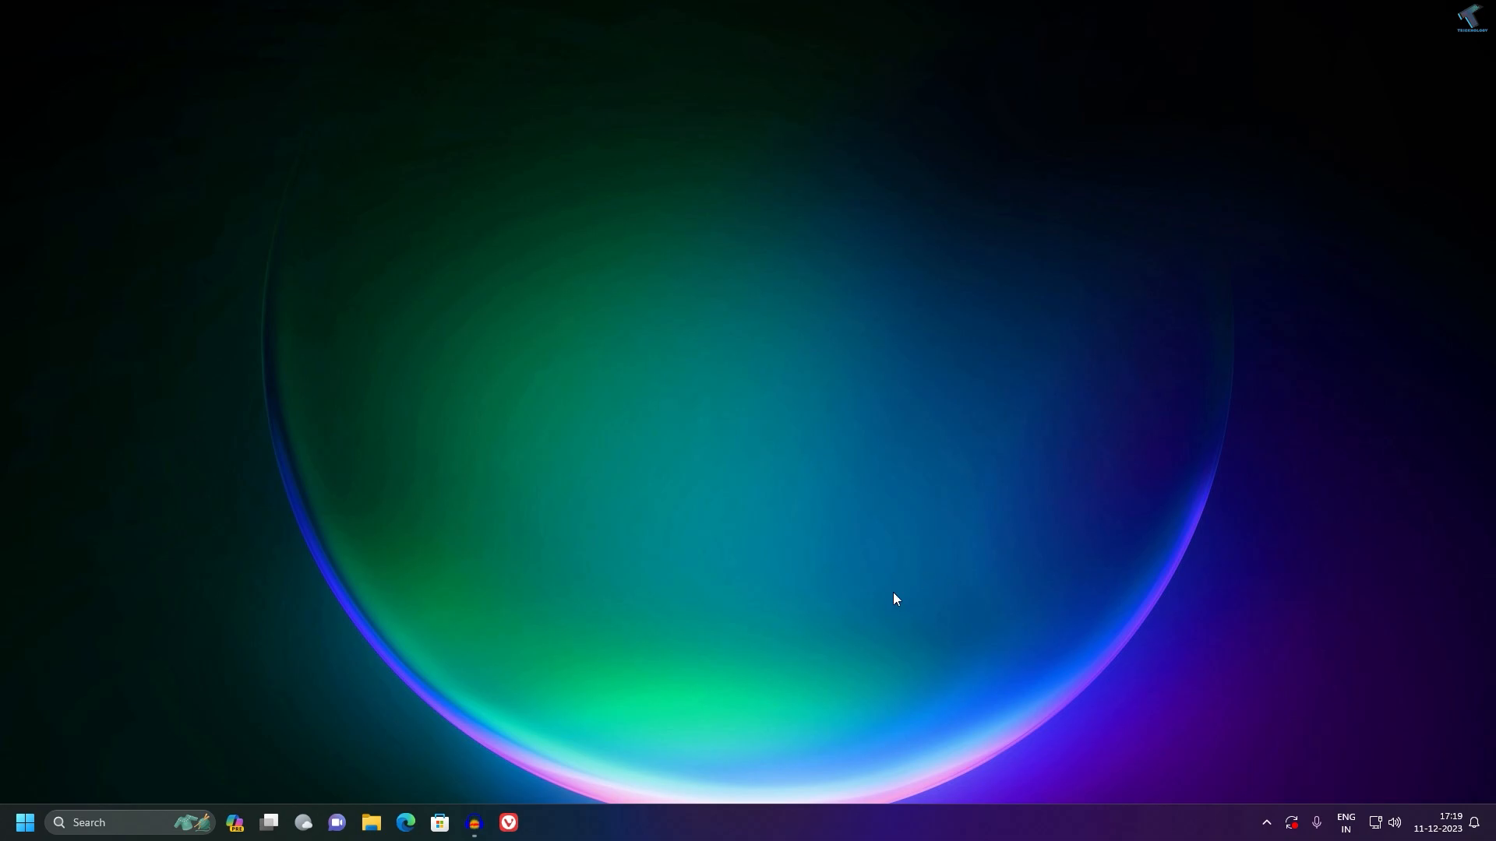
{"action": "mouse_move", "coordinate": [23, 823]}
{"action": "type", "text": "cmd"}
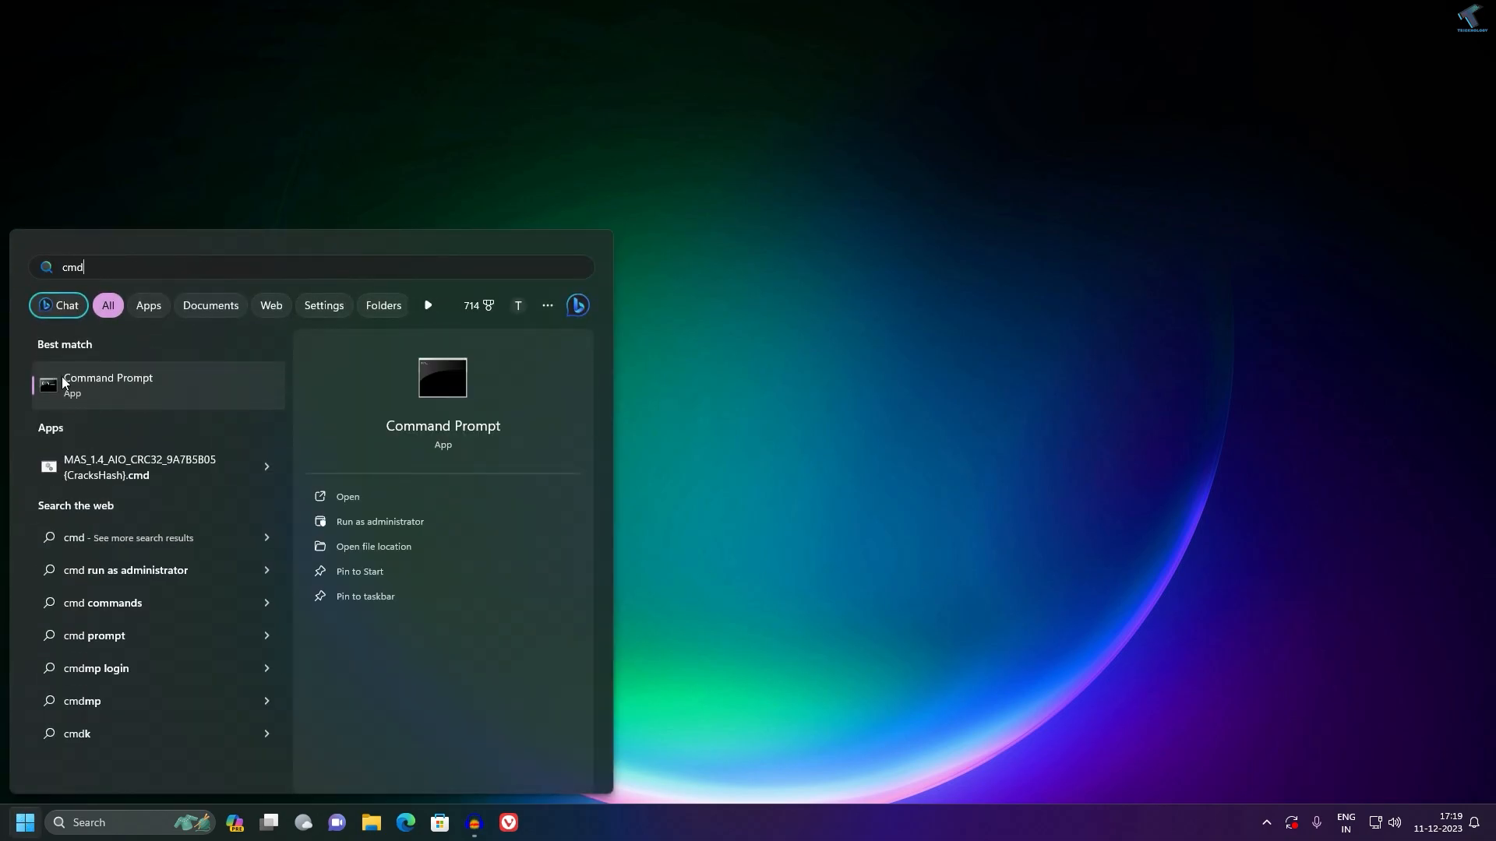
Run 'ffmpeg -version' in a fresh non-administrator Command Prompt to verify PATH
{"action": "left_click", "coordinate": [108, 384]}
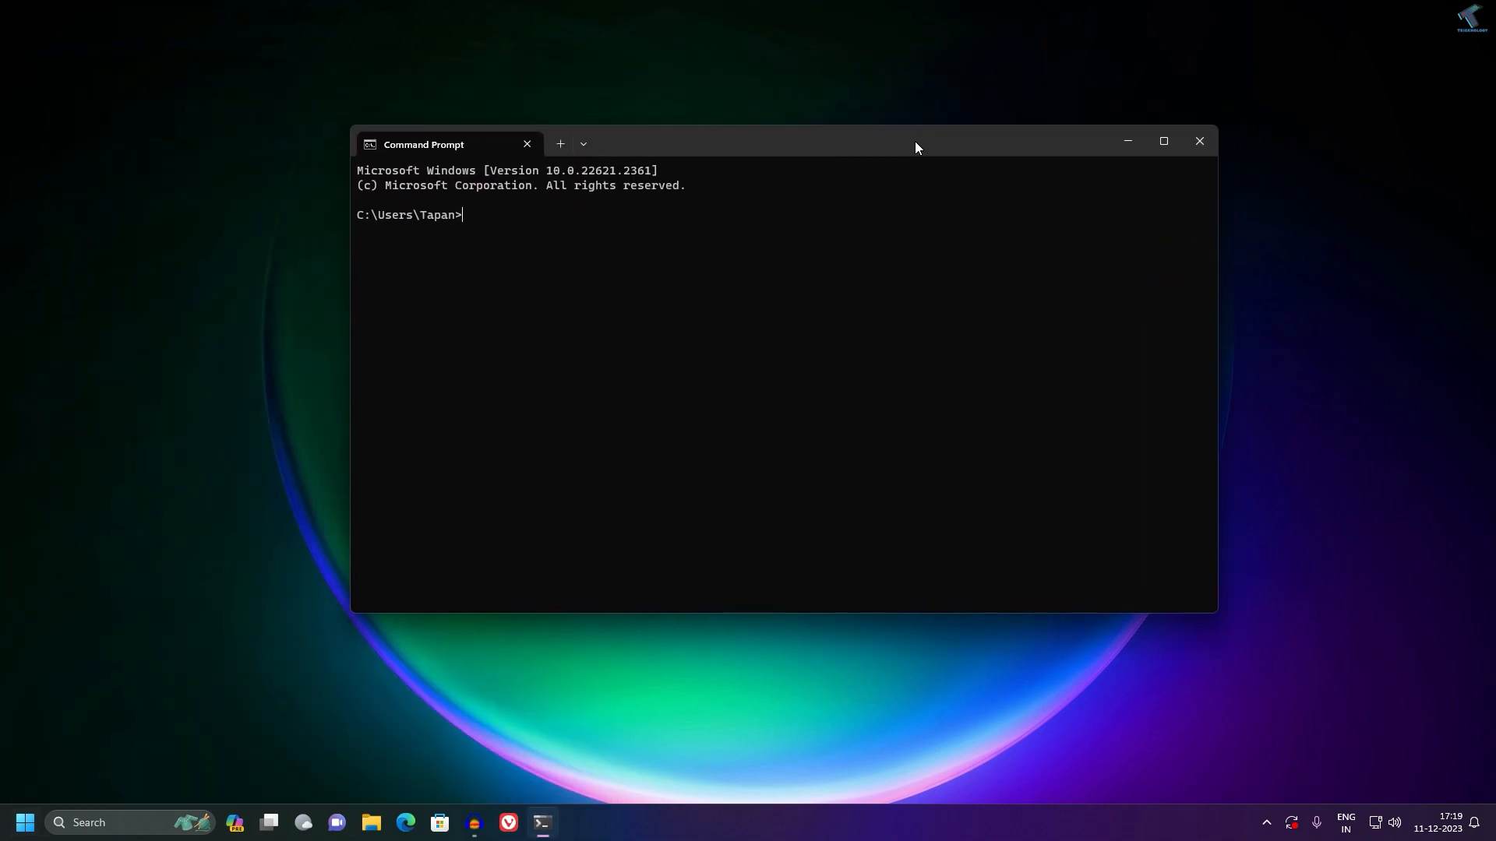
{"action": "type", "text": "ffn"}
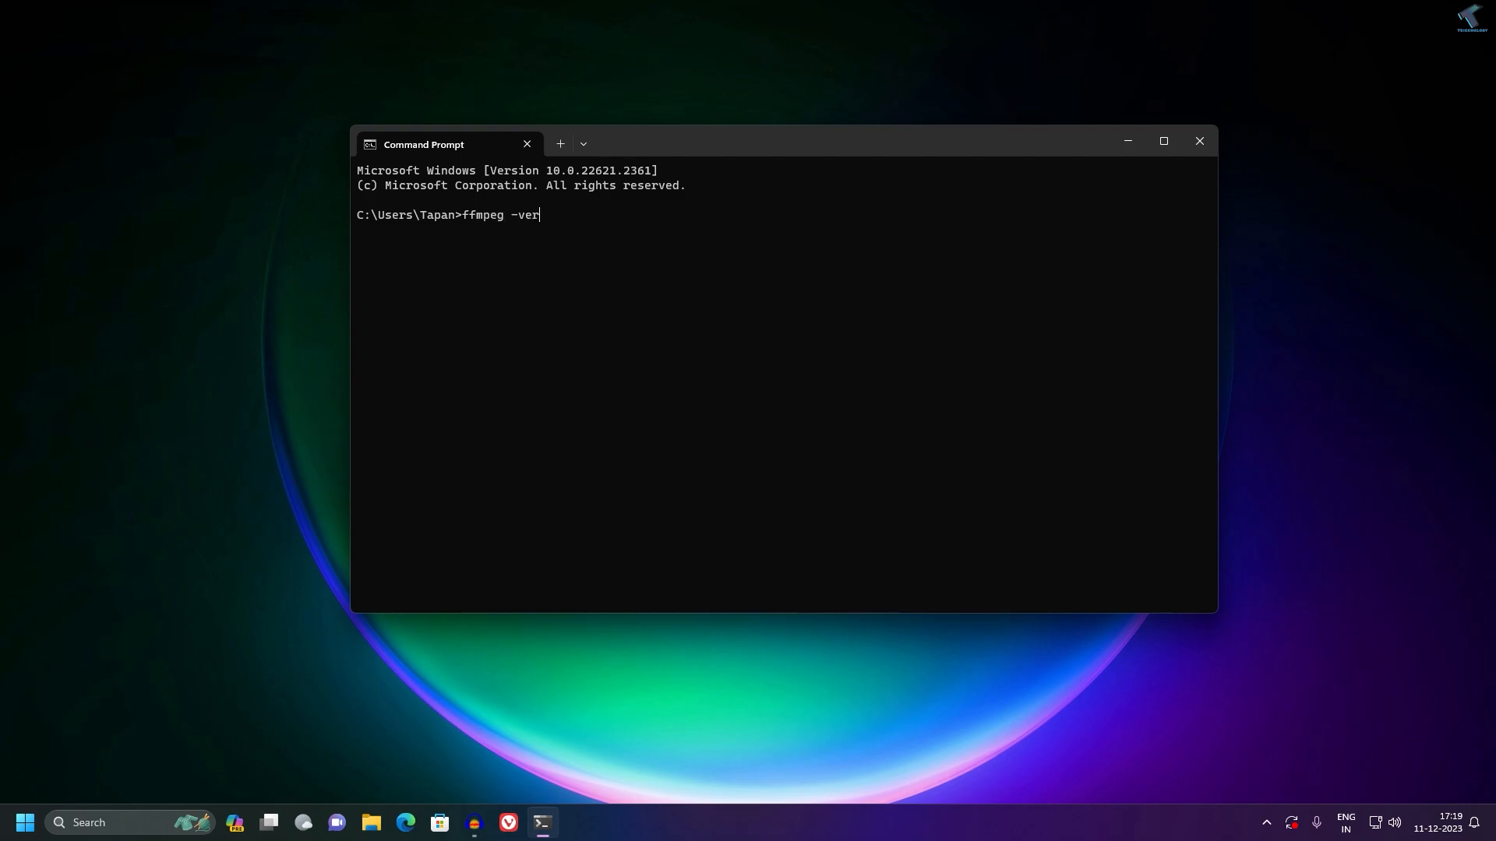
{"action": "type", "text": "sion"}
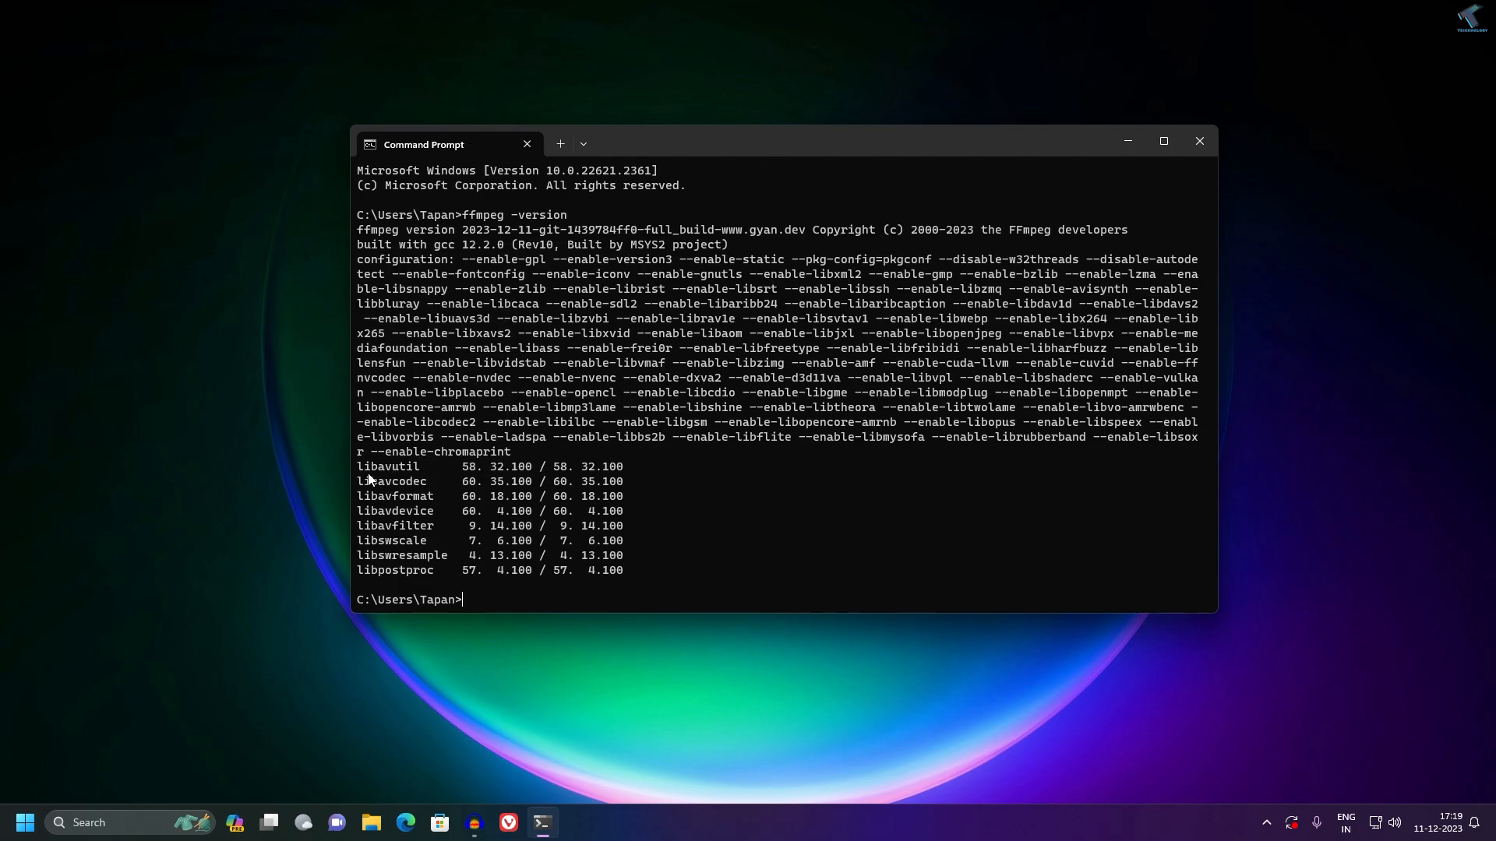
{"action": "mouse_move", "coordinate": [503, 233]}
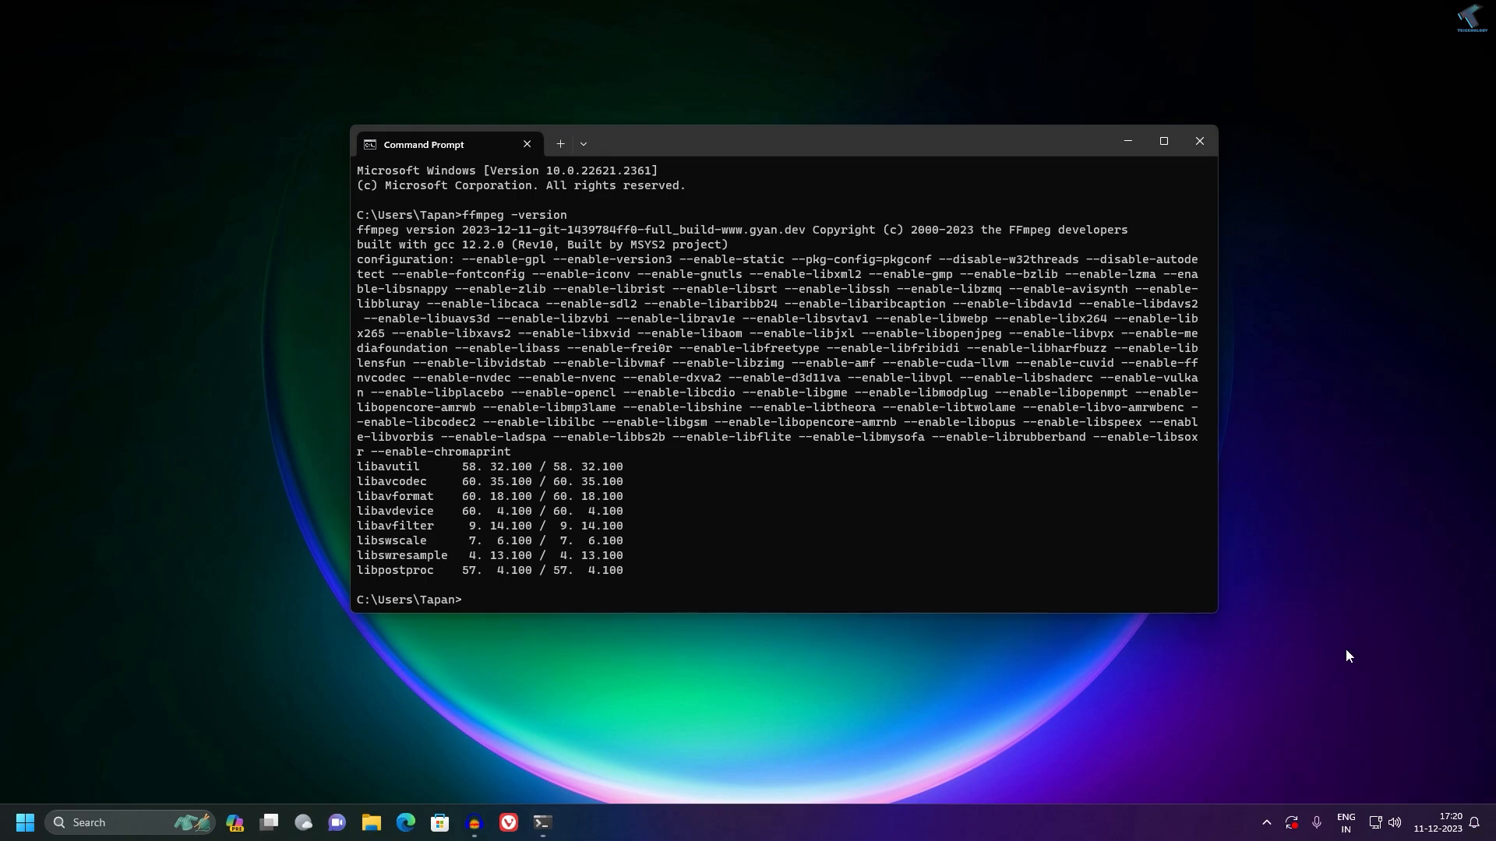
{"action": "mouse_move", "coordinate": [1323, 636]}
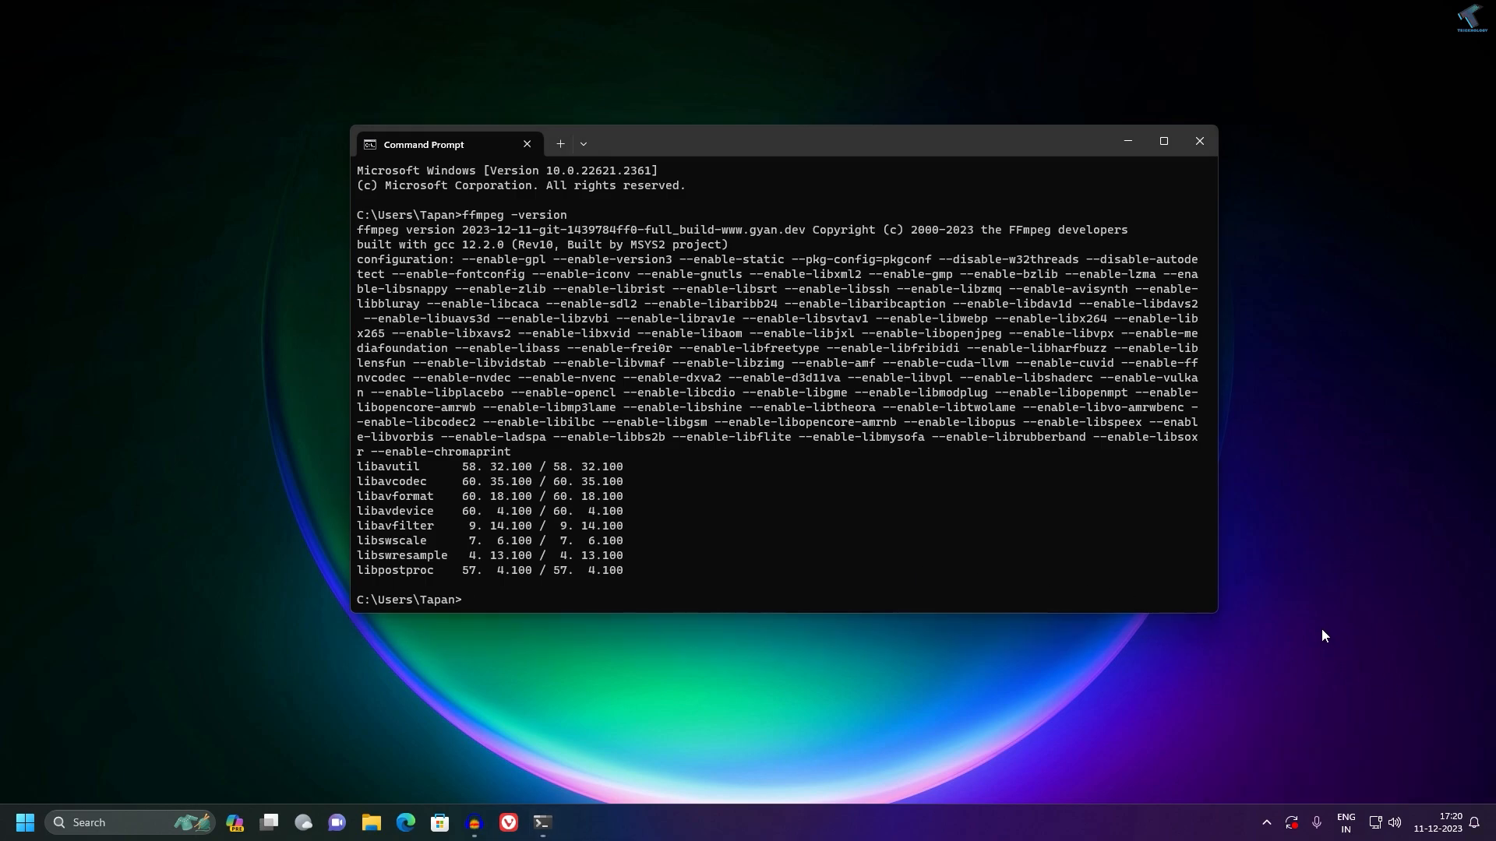